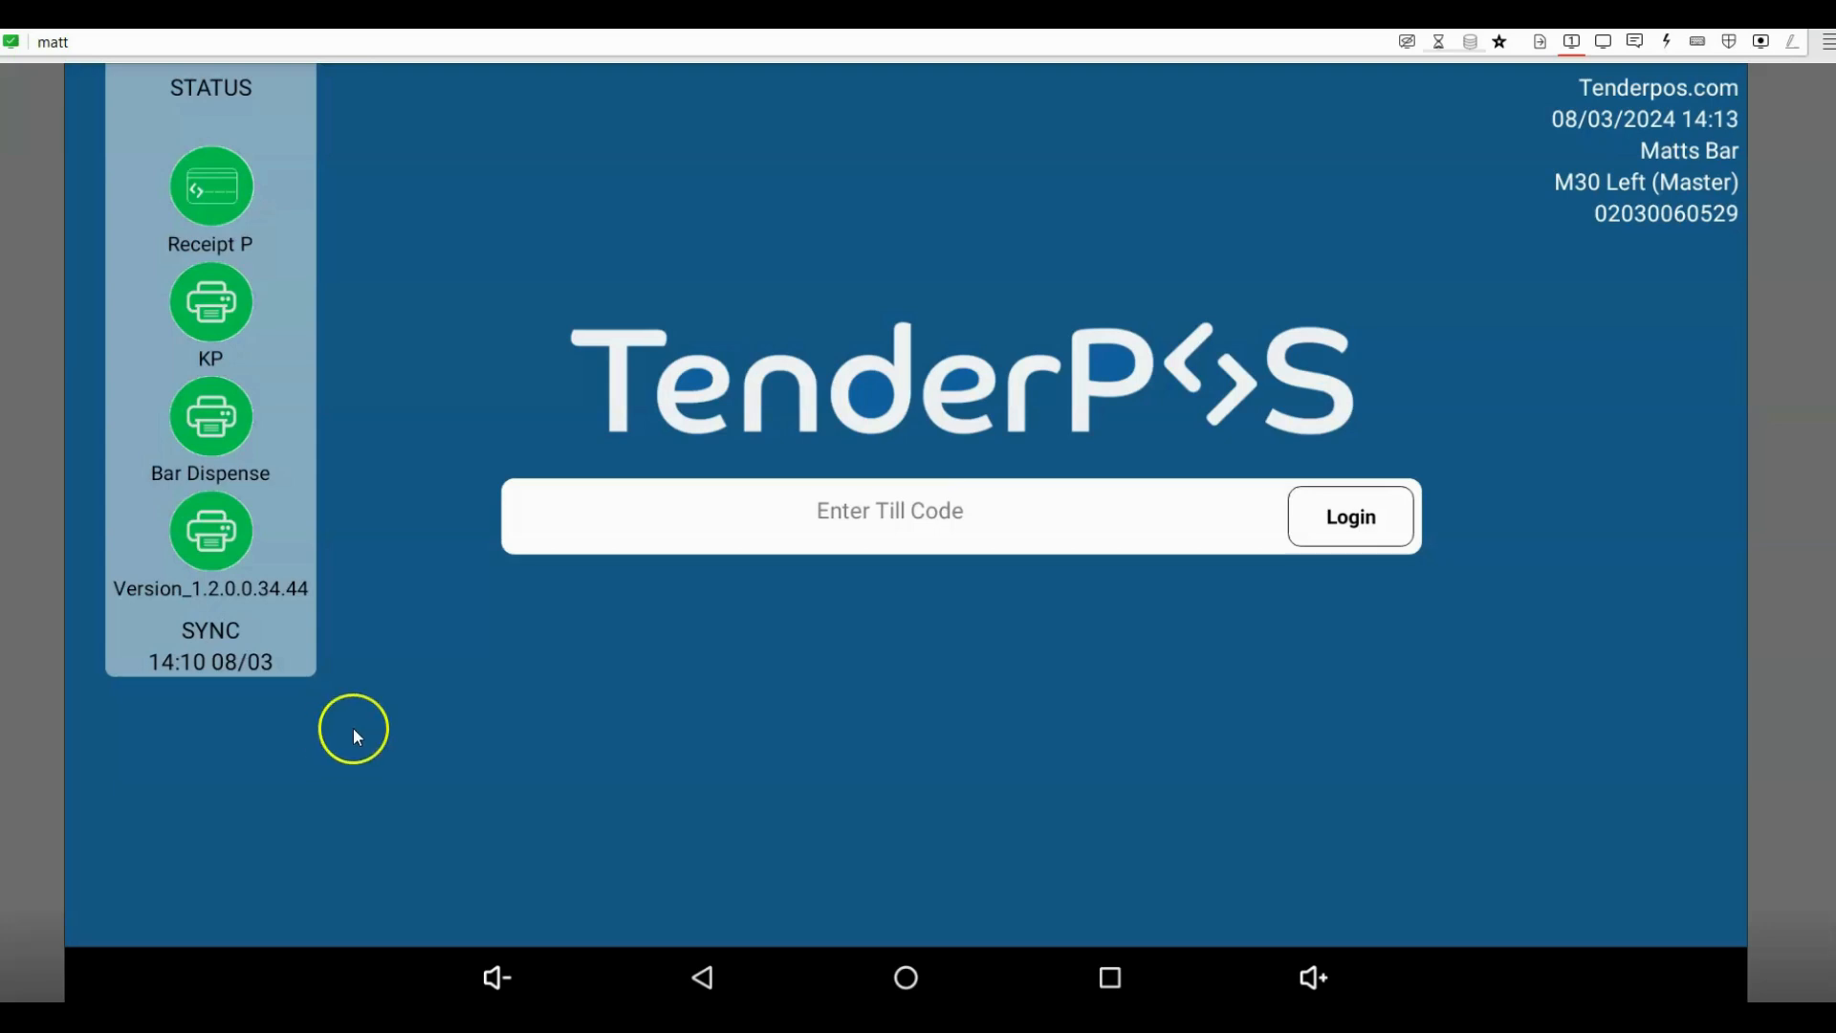
mouse_move(356, 735)
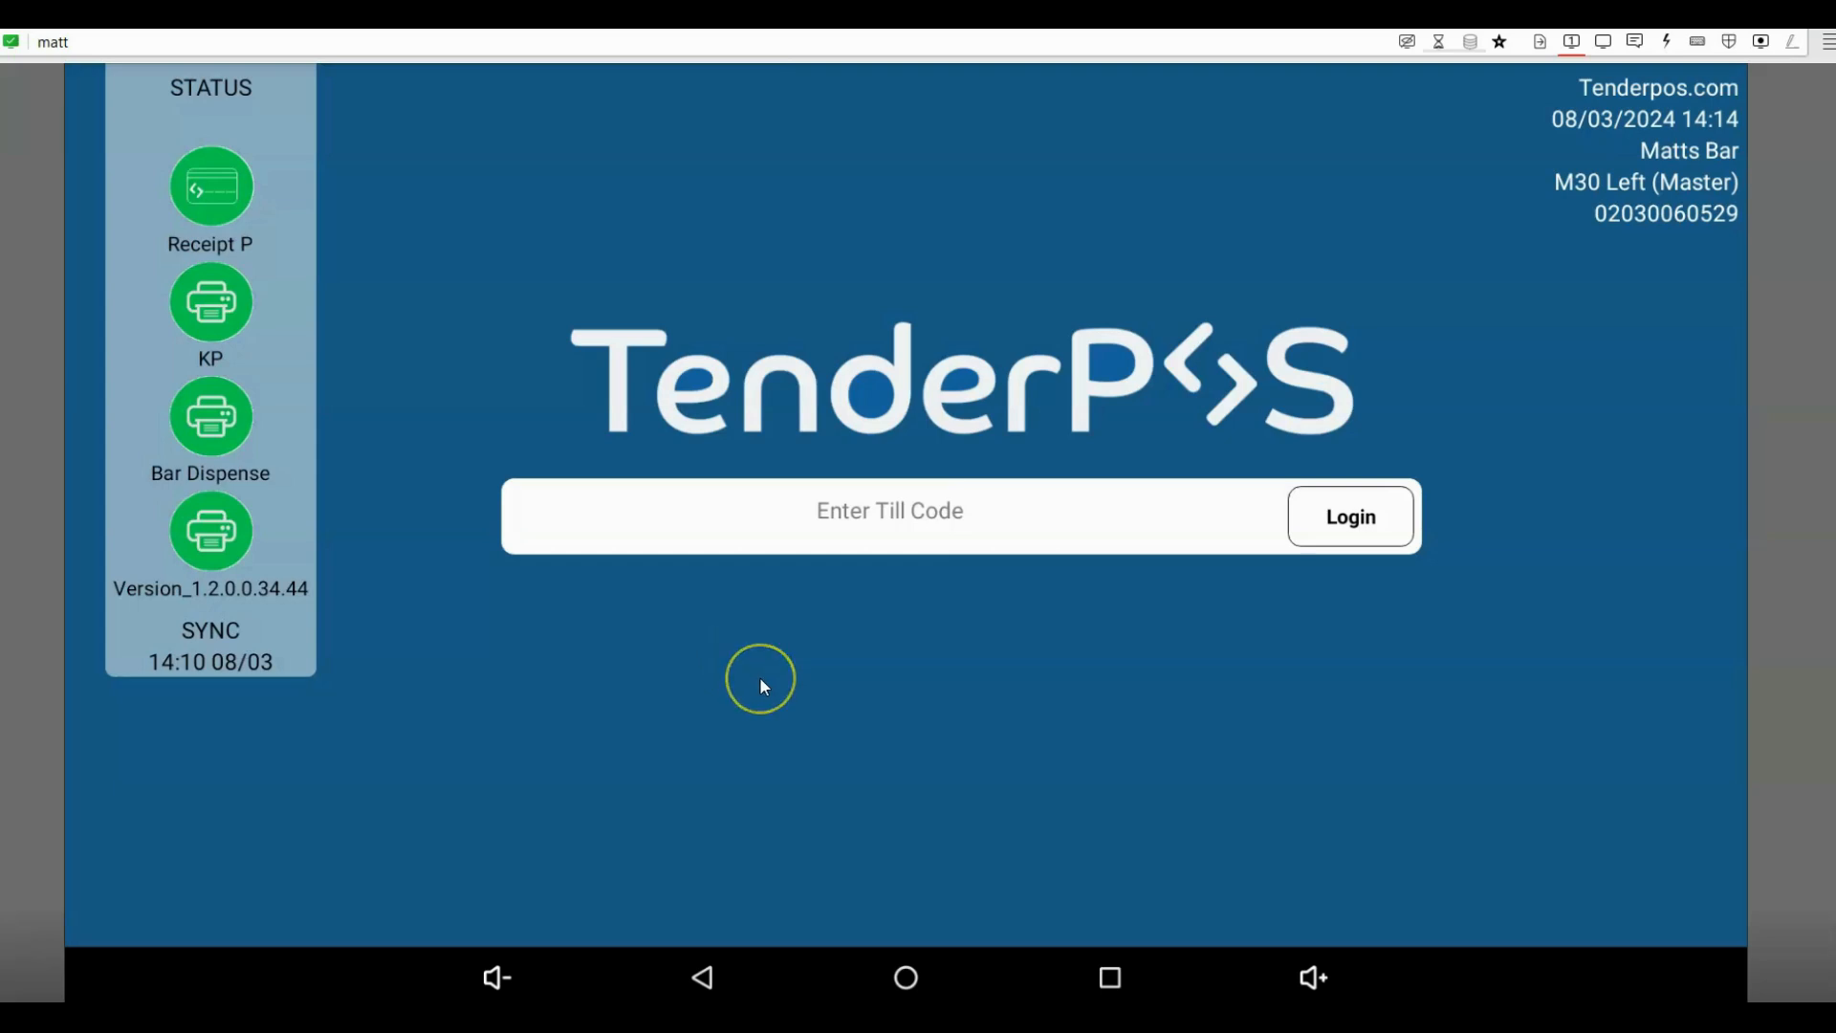
mouse_move(775, 675)
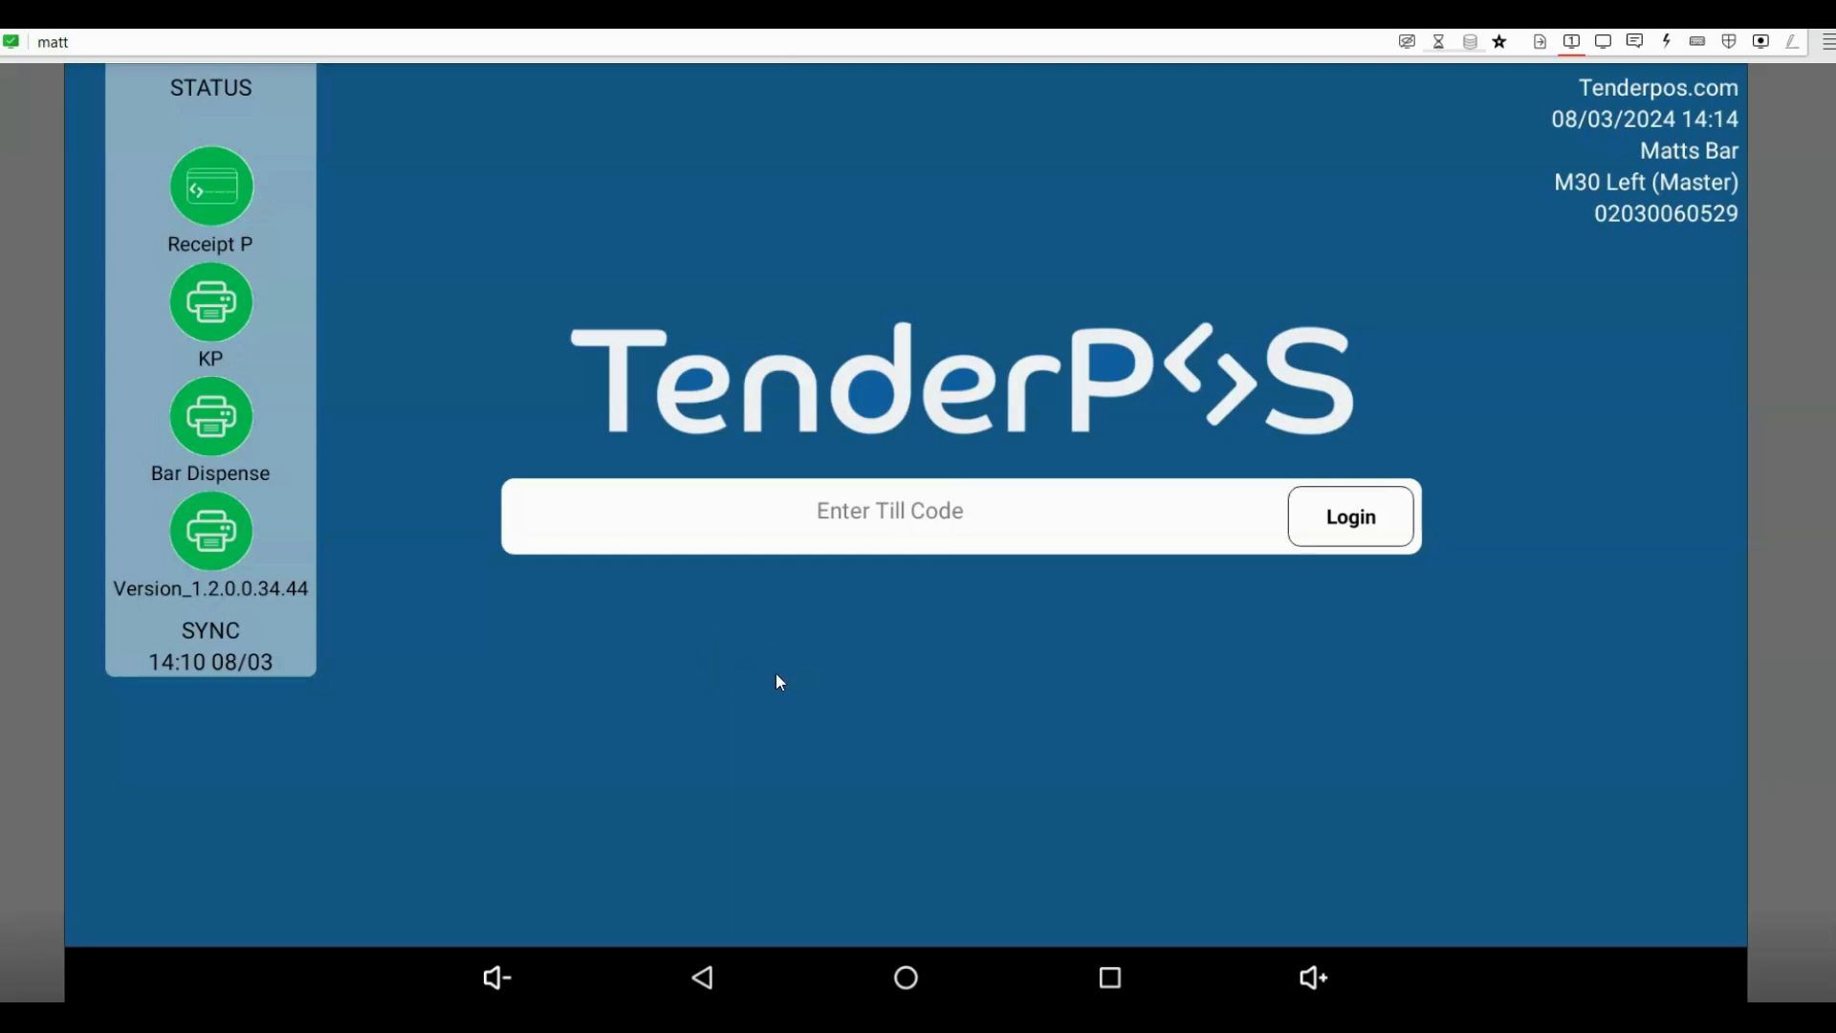
Step: Log in to the till with the four-digit code, reaching the Beers sales screen
click(889, 517)
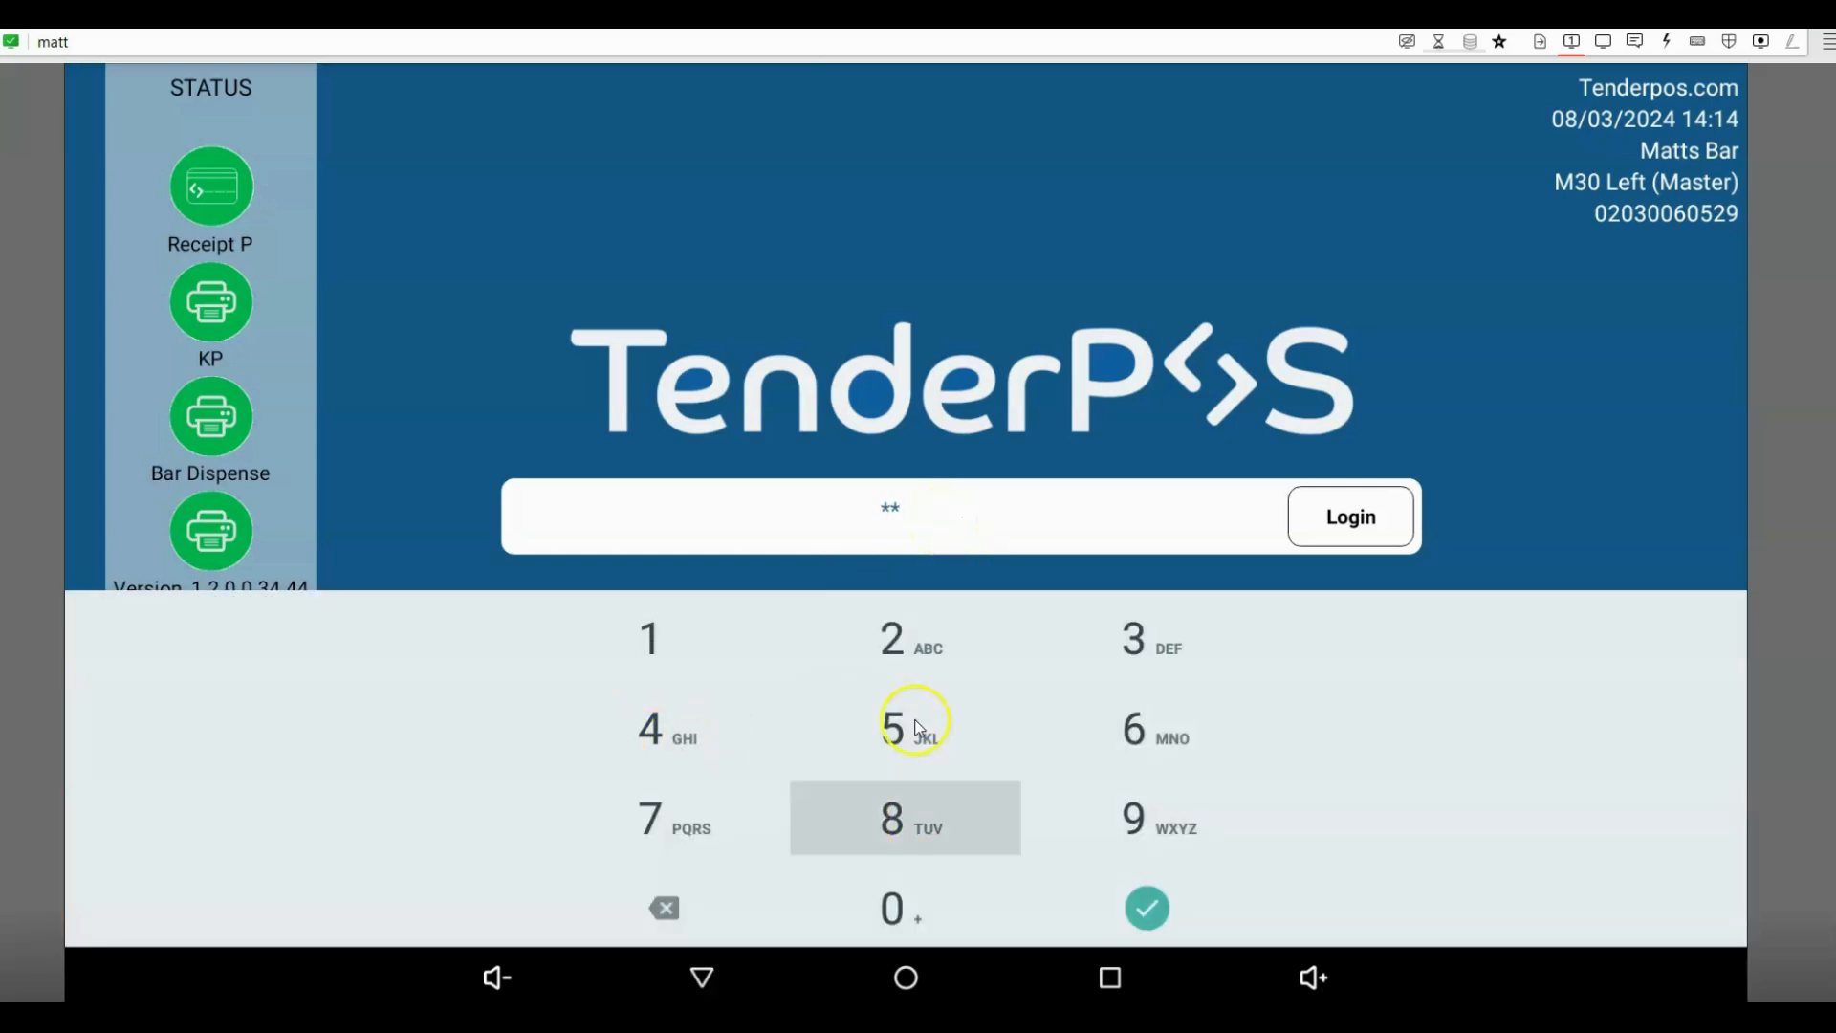
click(1348, 516)
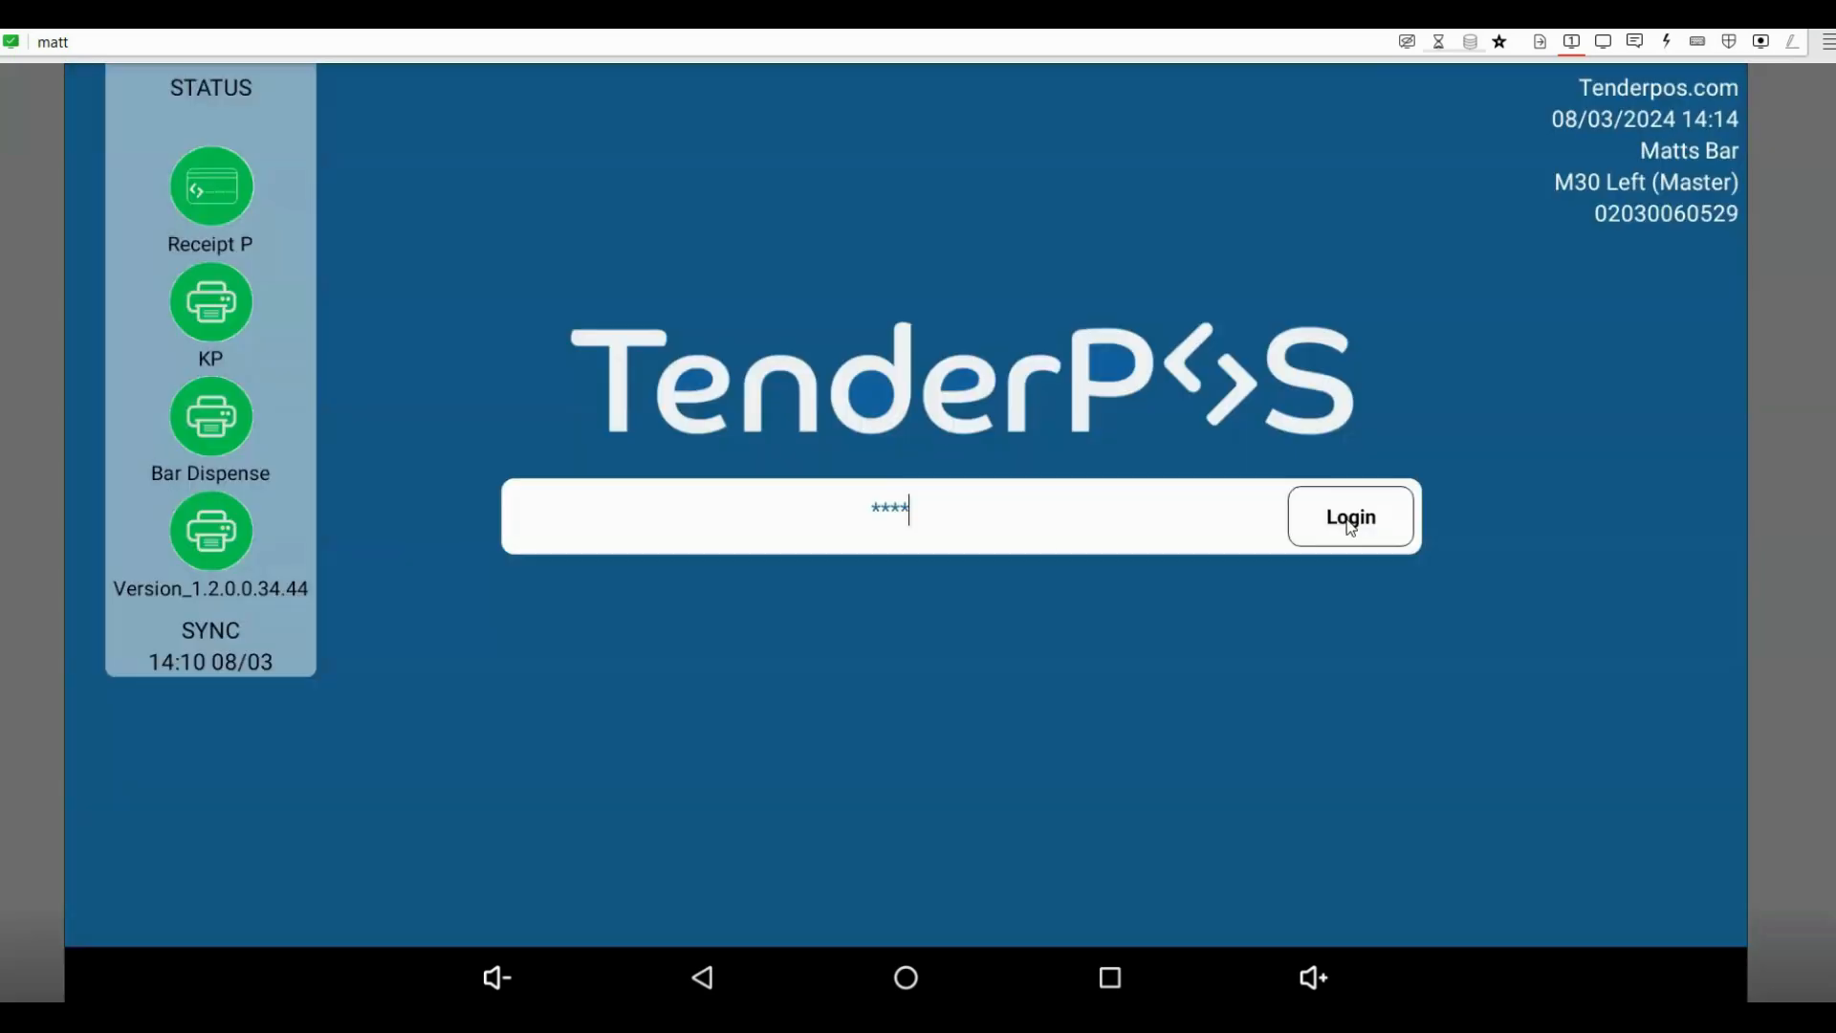
click(1349, 517)
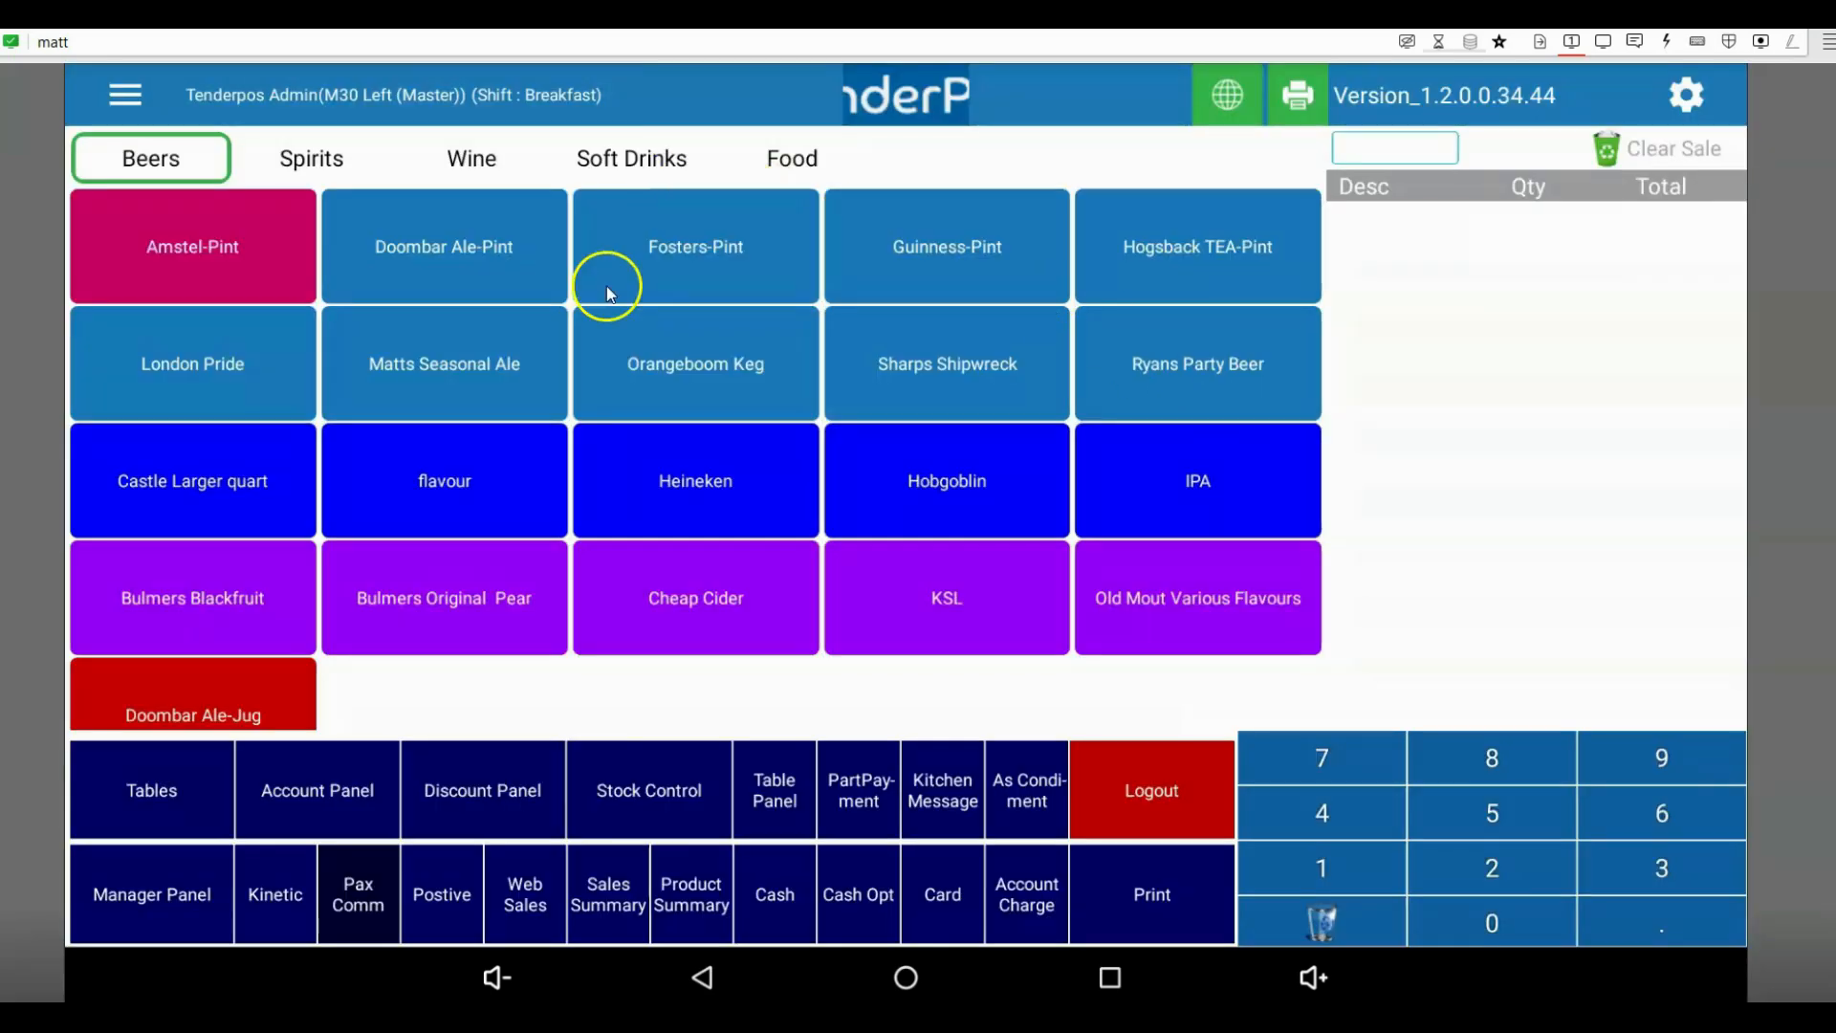
mouse_move(164, 915)
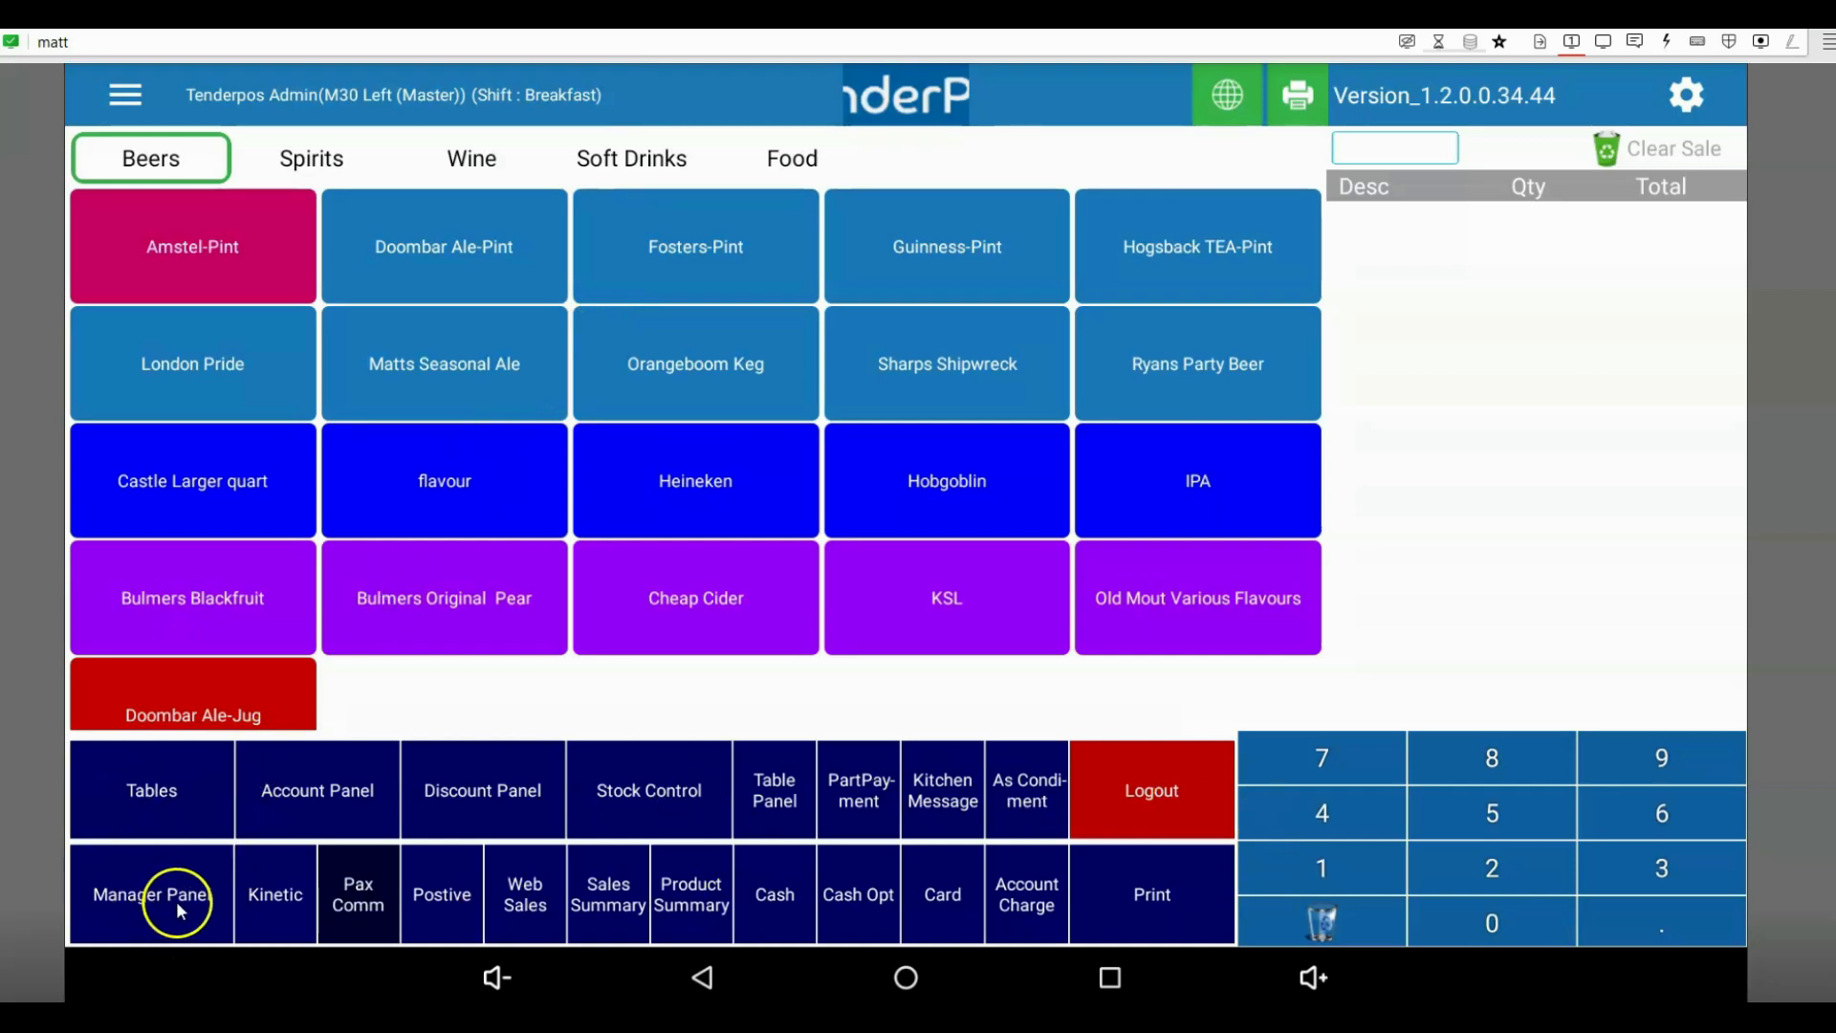
Step: Switch the till into return mode via the Manager Panel and confirm the return prompt
click(149, 893)
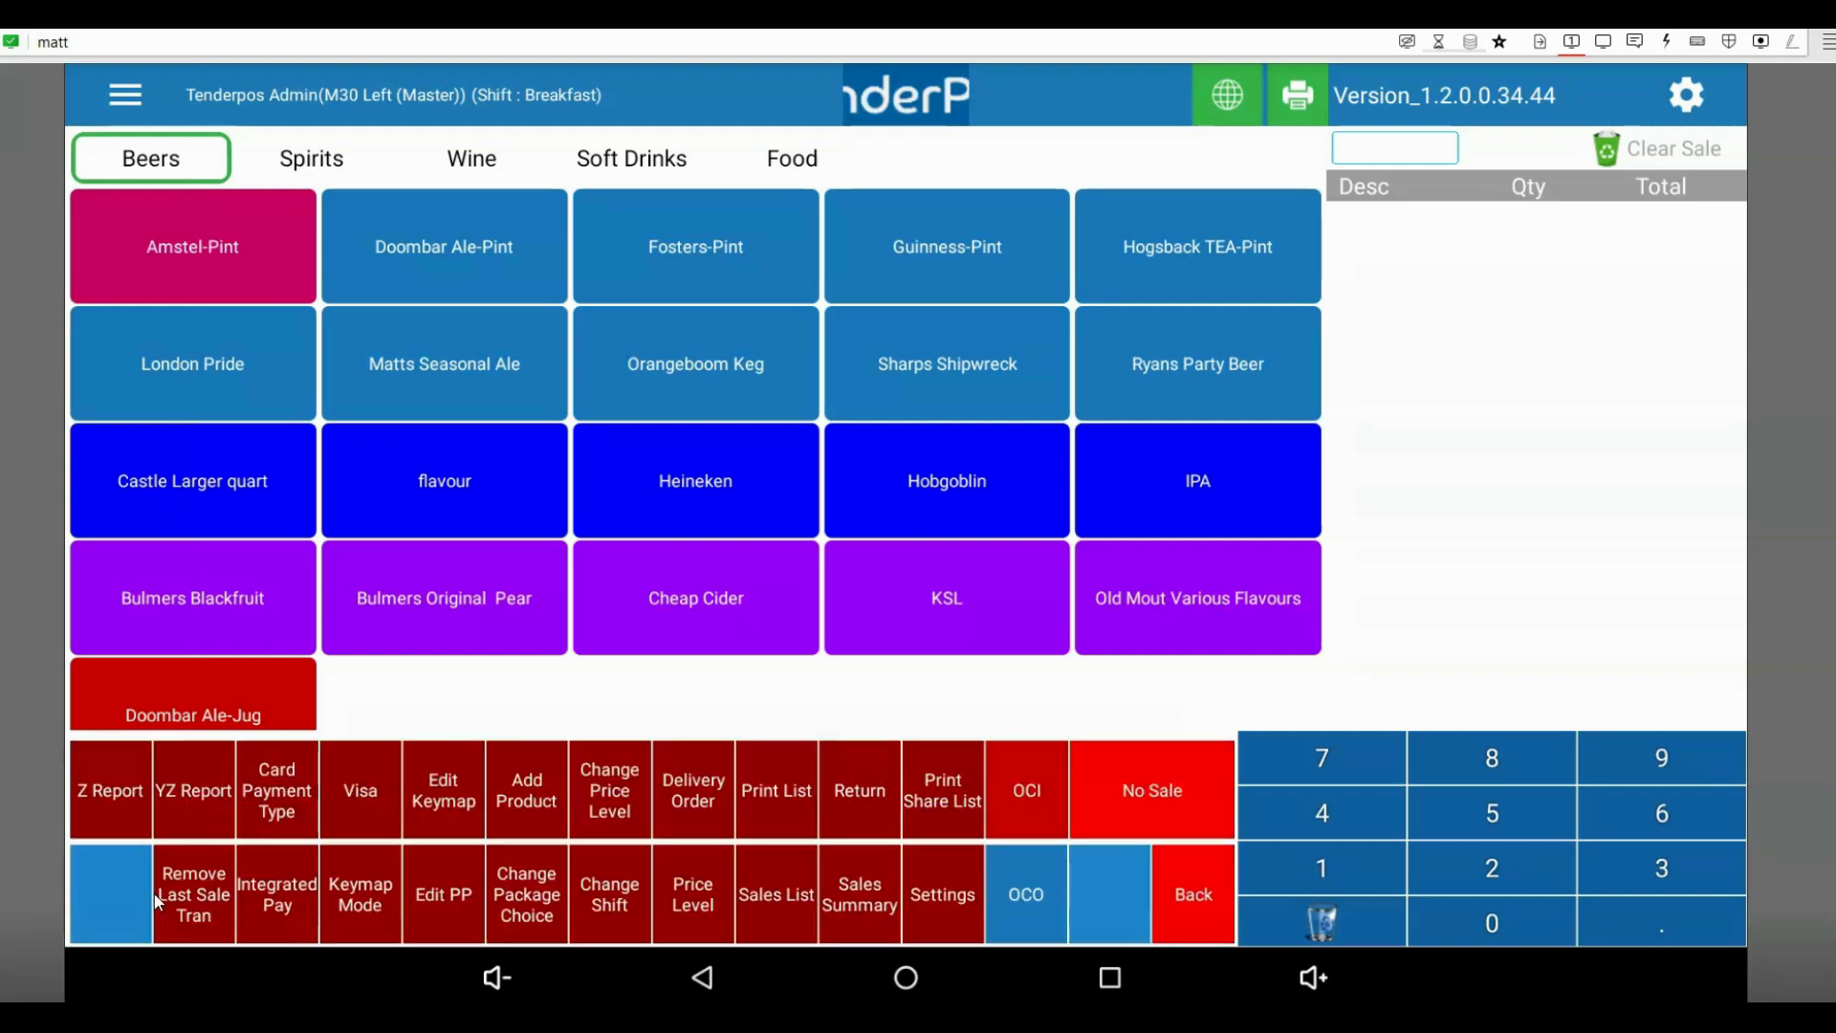
mouse_move(528, 790)
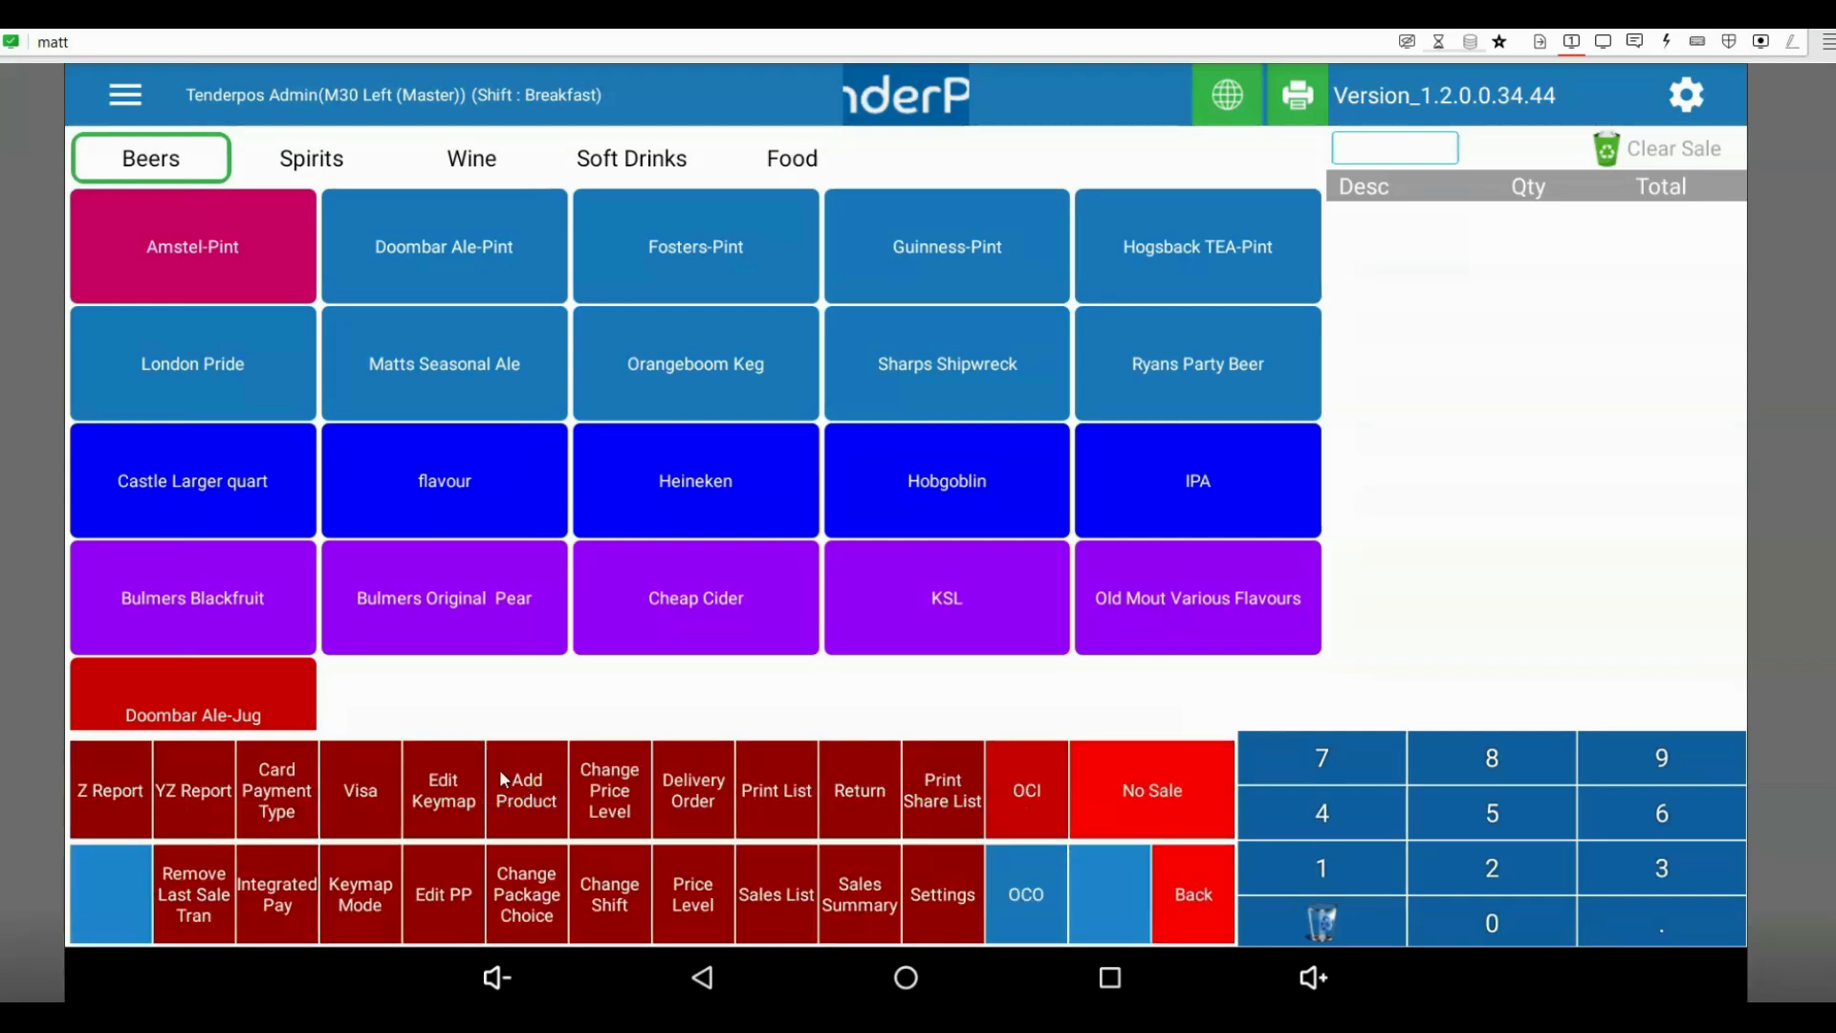
click(857, 790)
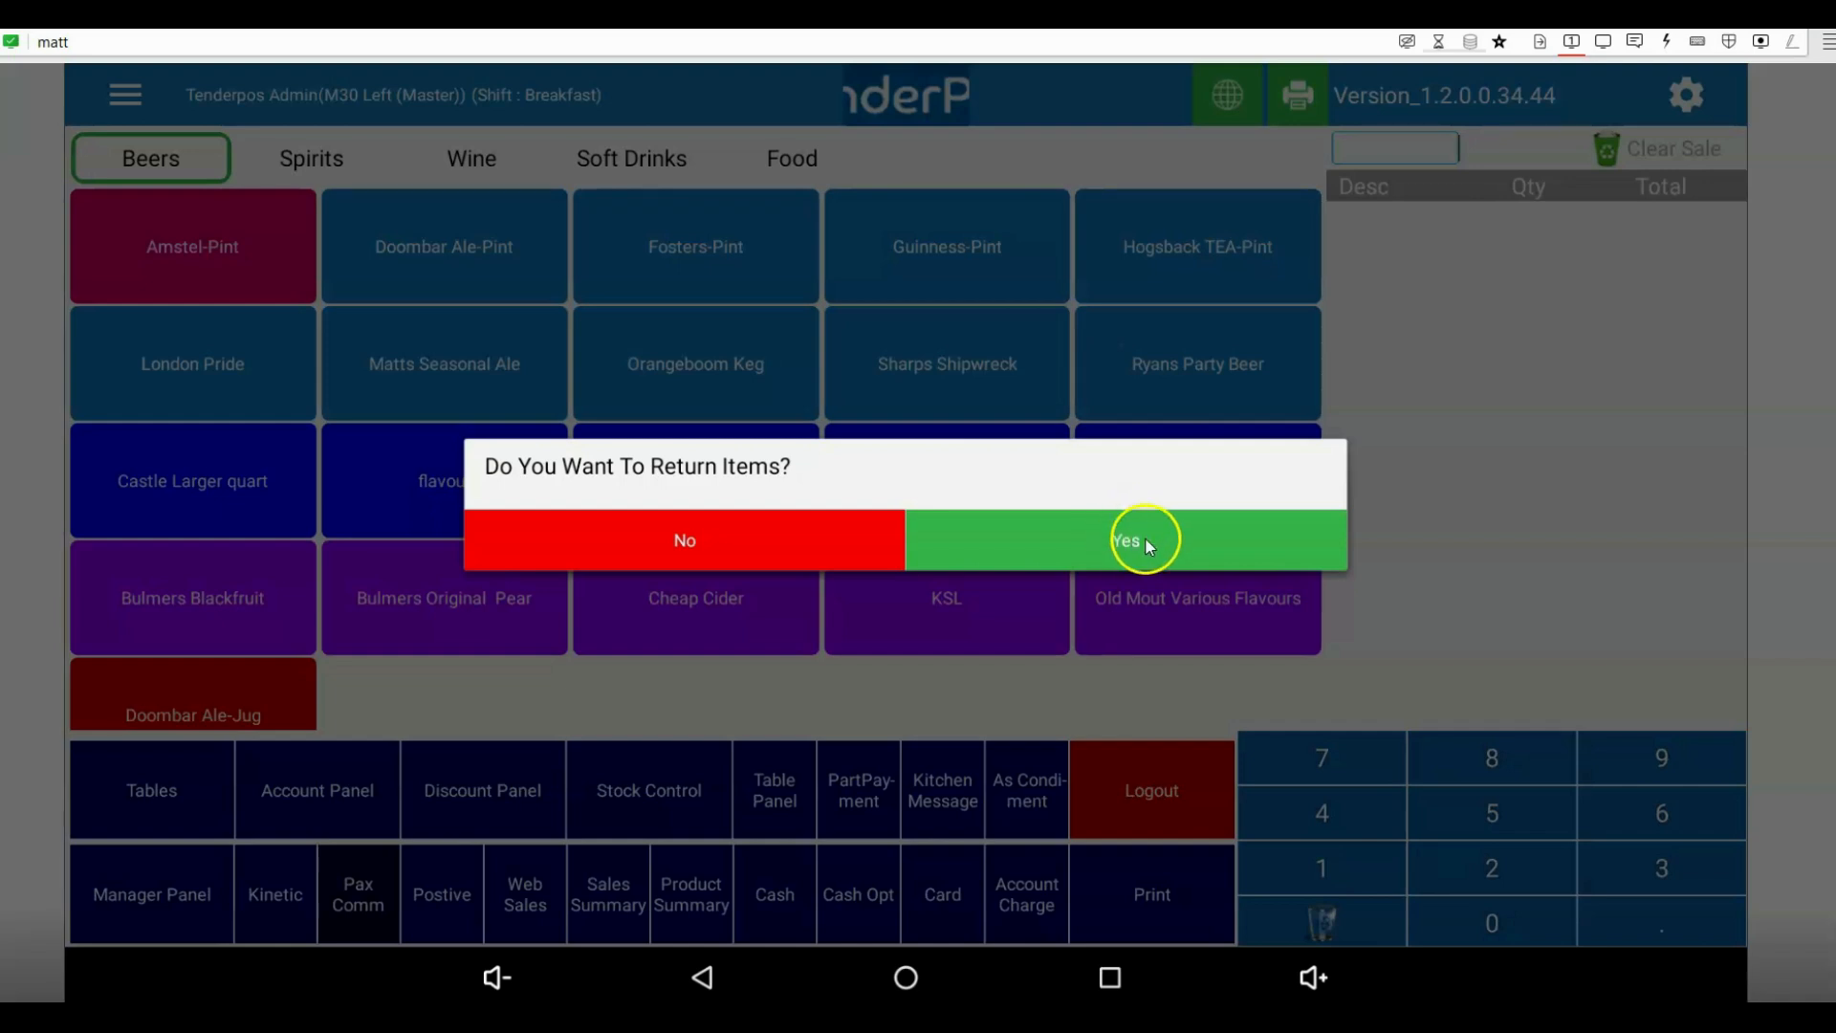
click(1144, 540)
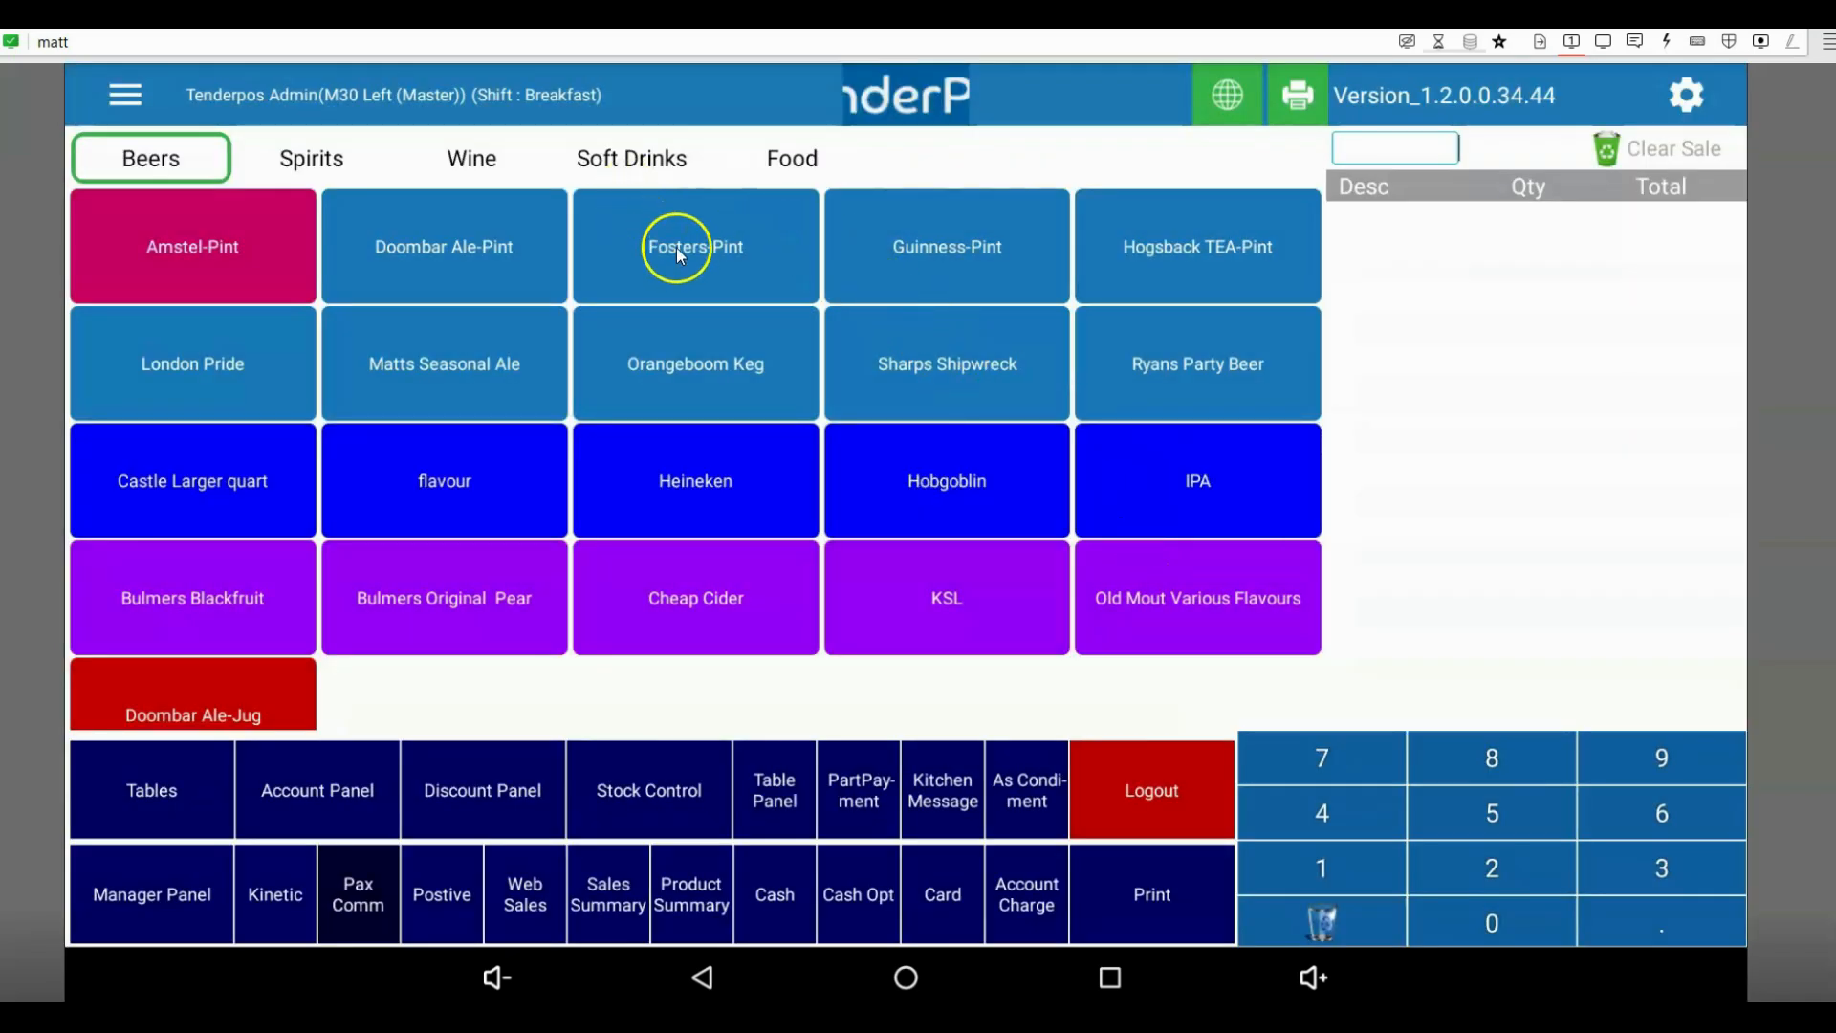
Step: Return one Fosters-Pint at -£5.40 and settle the refund in cash
click(694, 247)
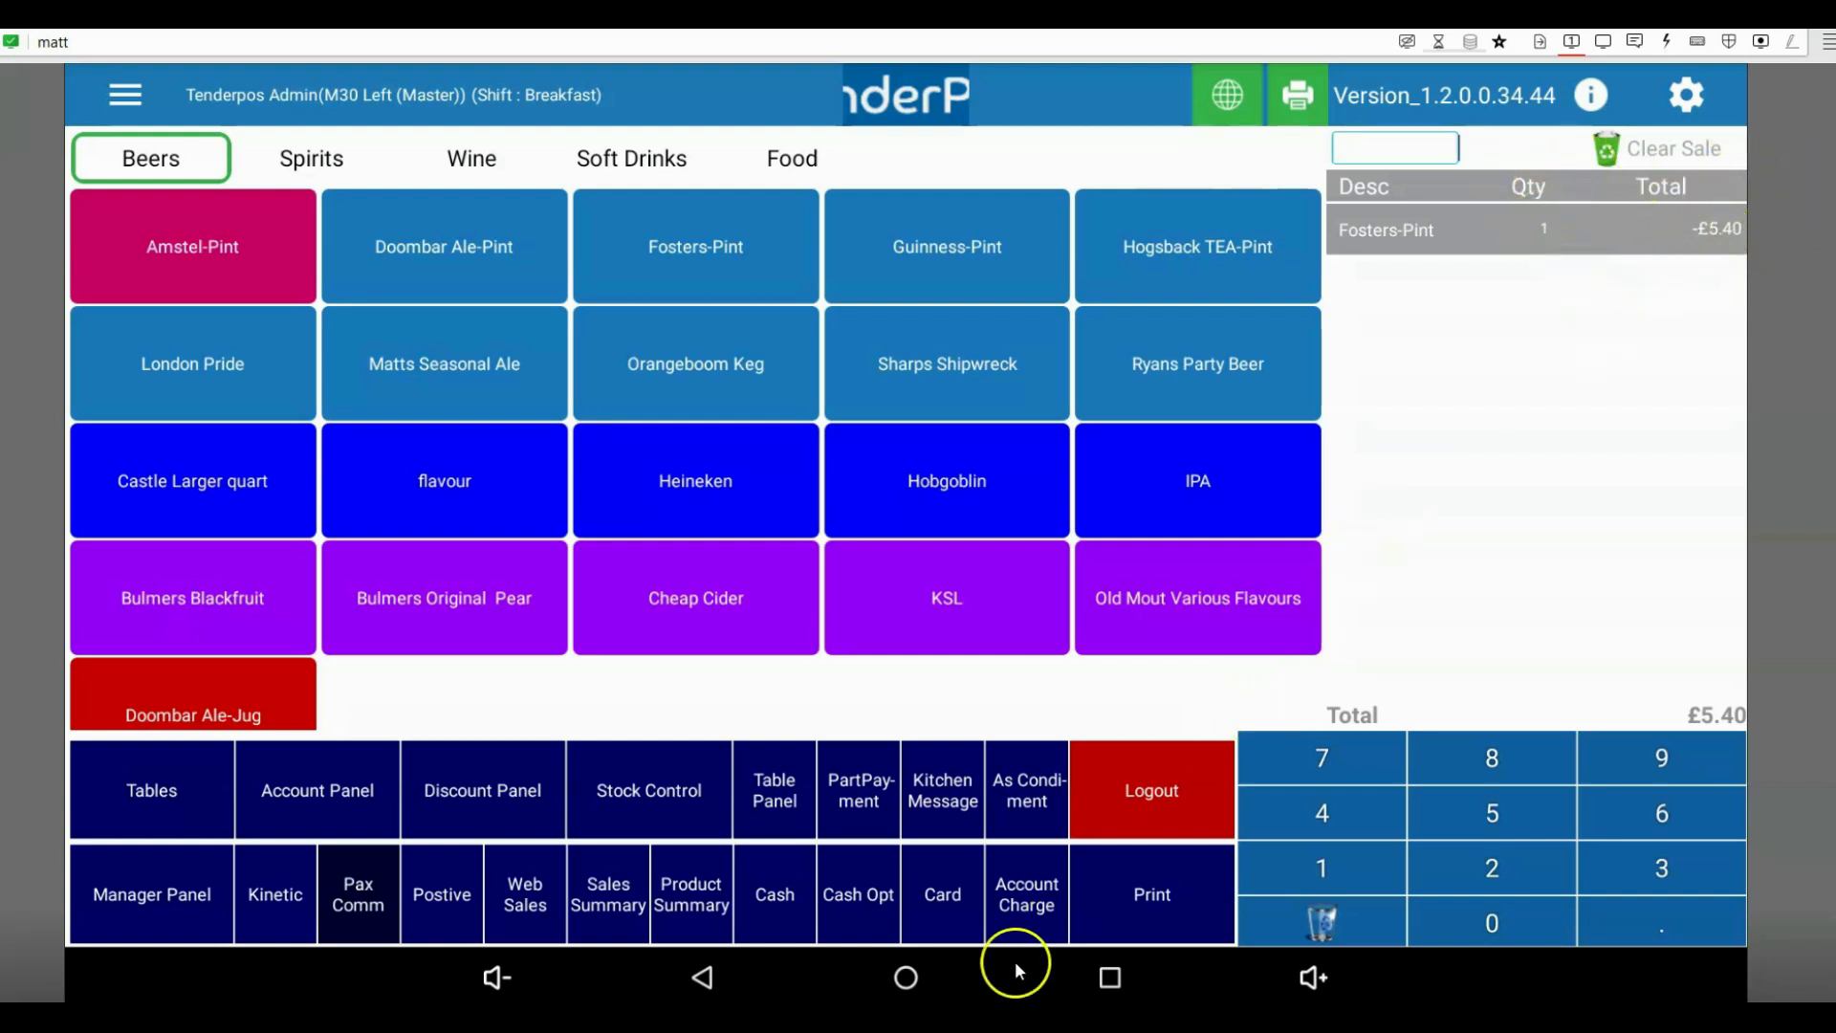
mouse_move(774, 922)
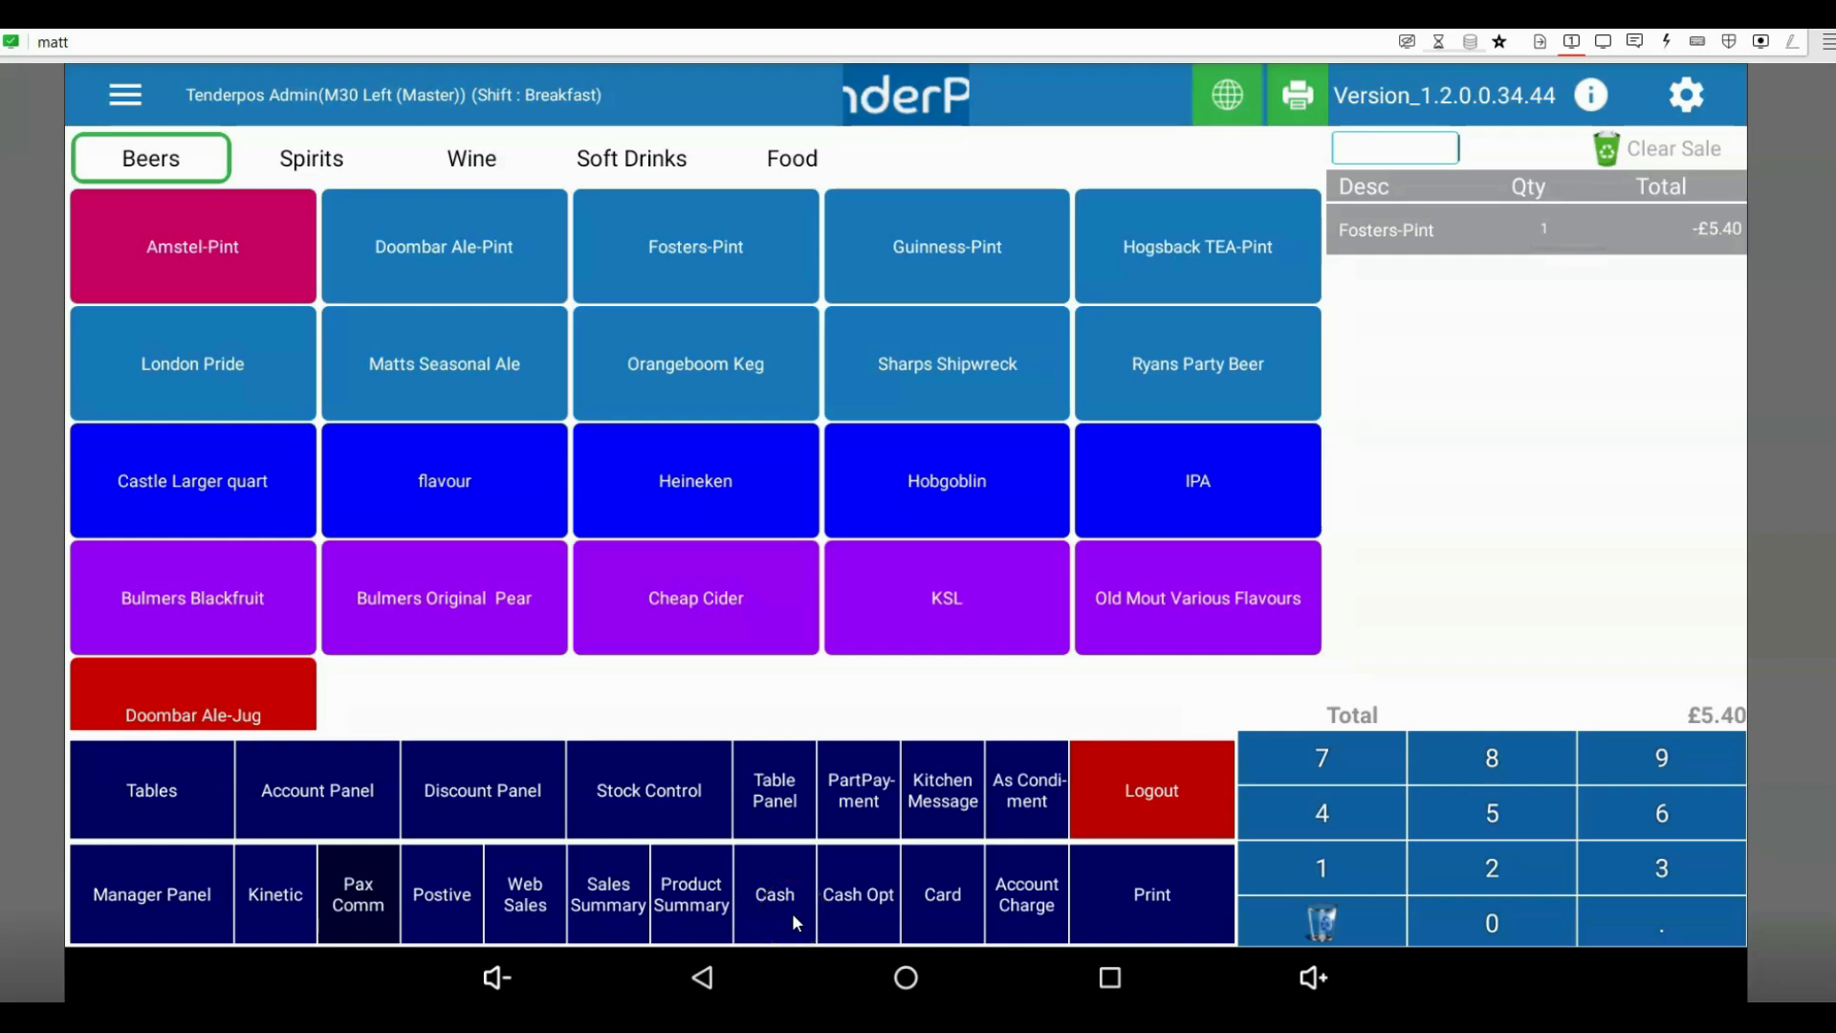
click(773, 893)
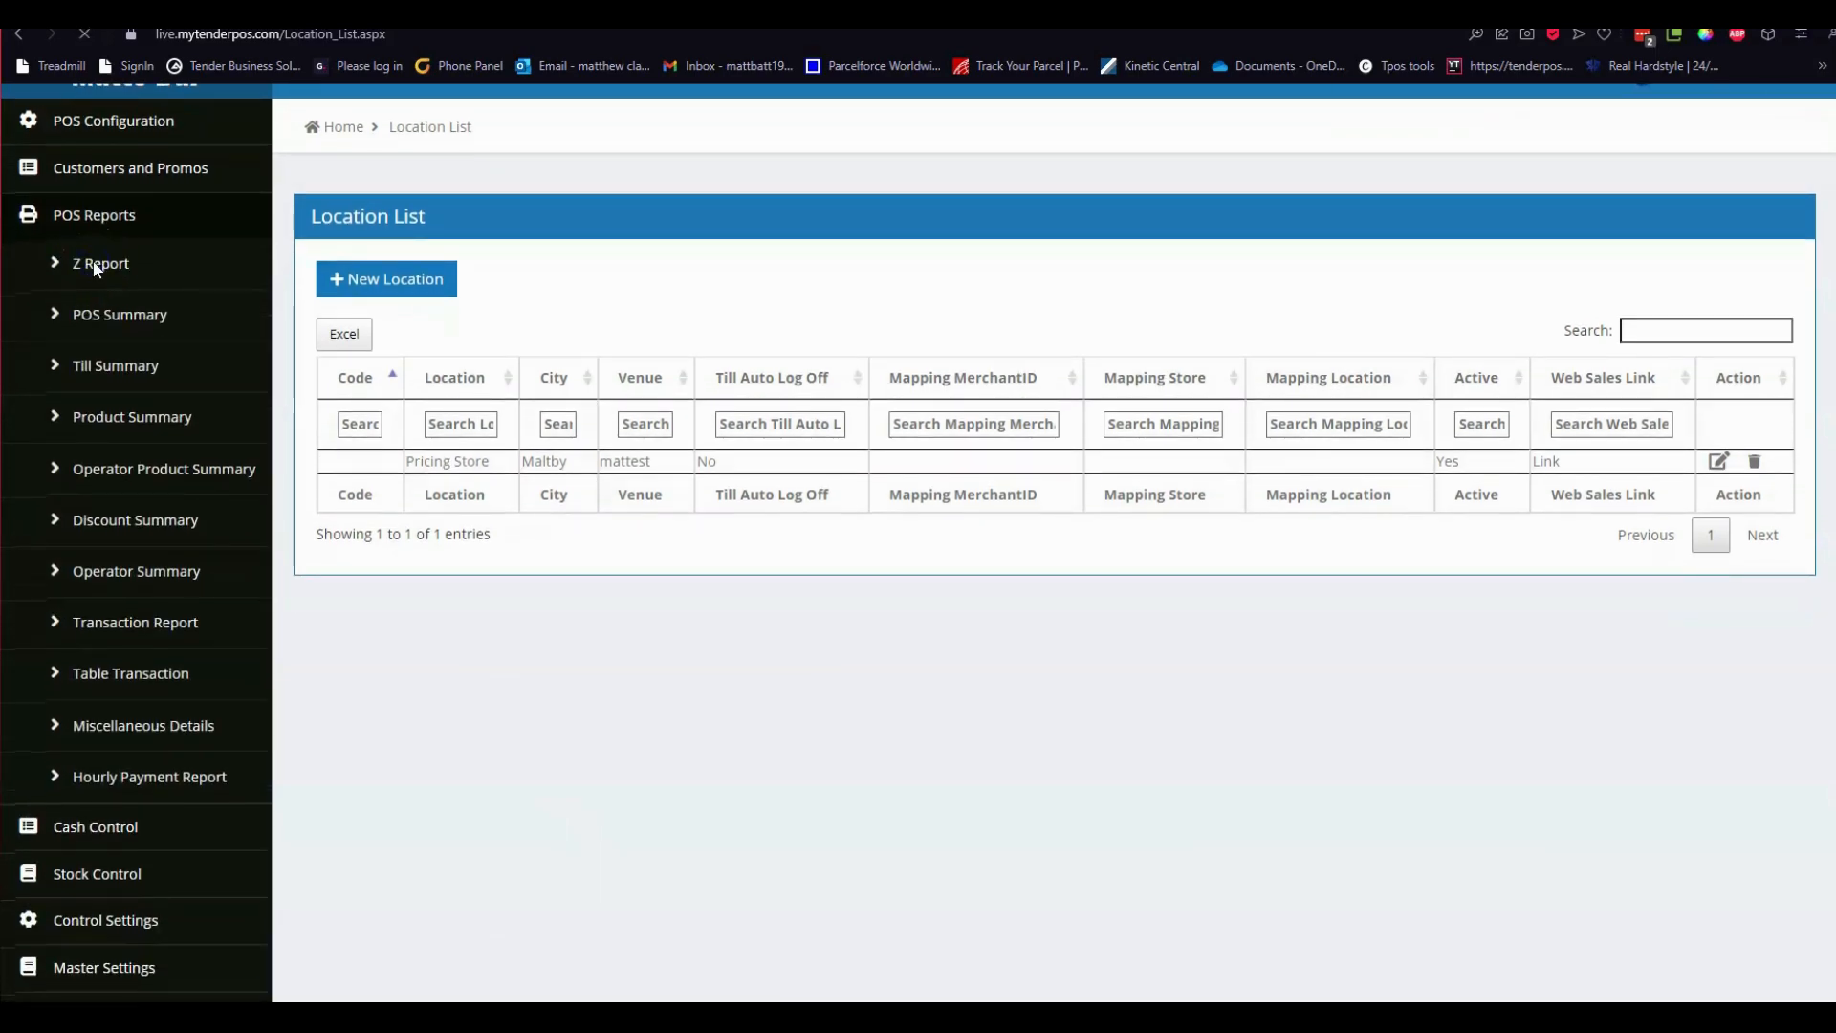
Step: View the Matts Bar Z Report showing 1 return and a Return Amount of -10.80
click(101, 262)
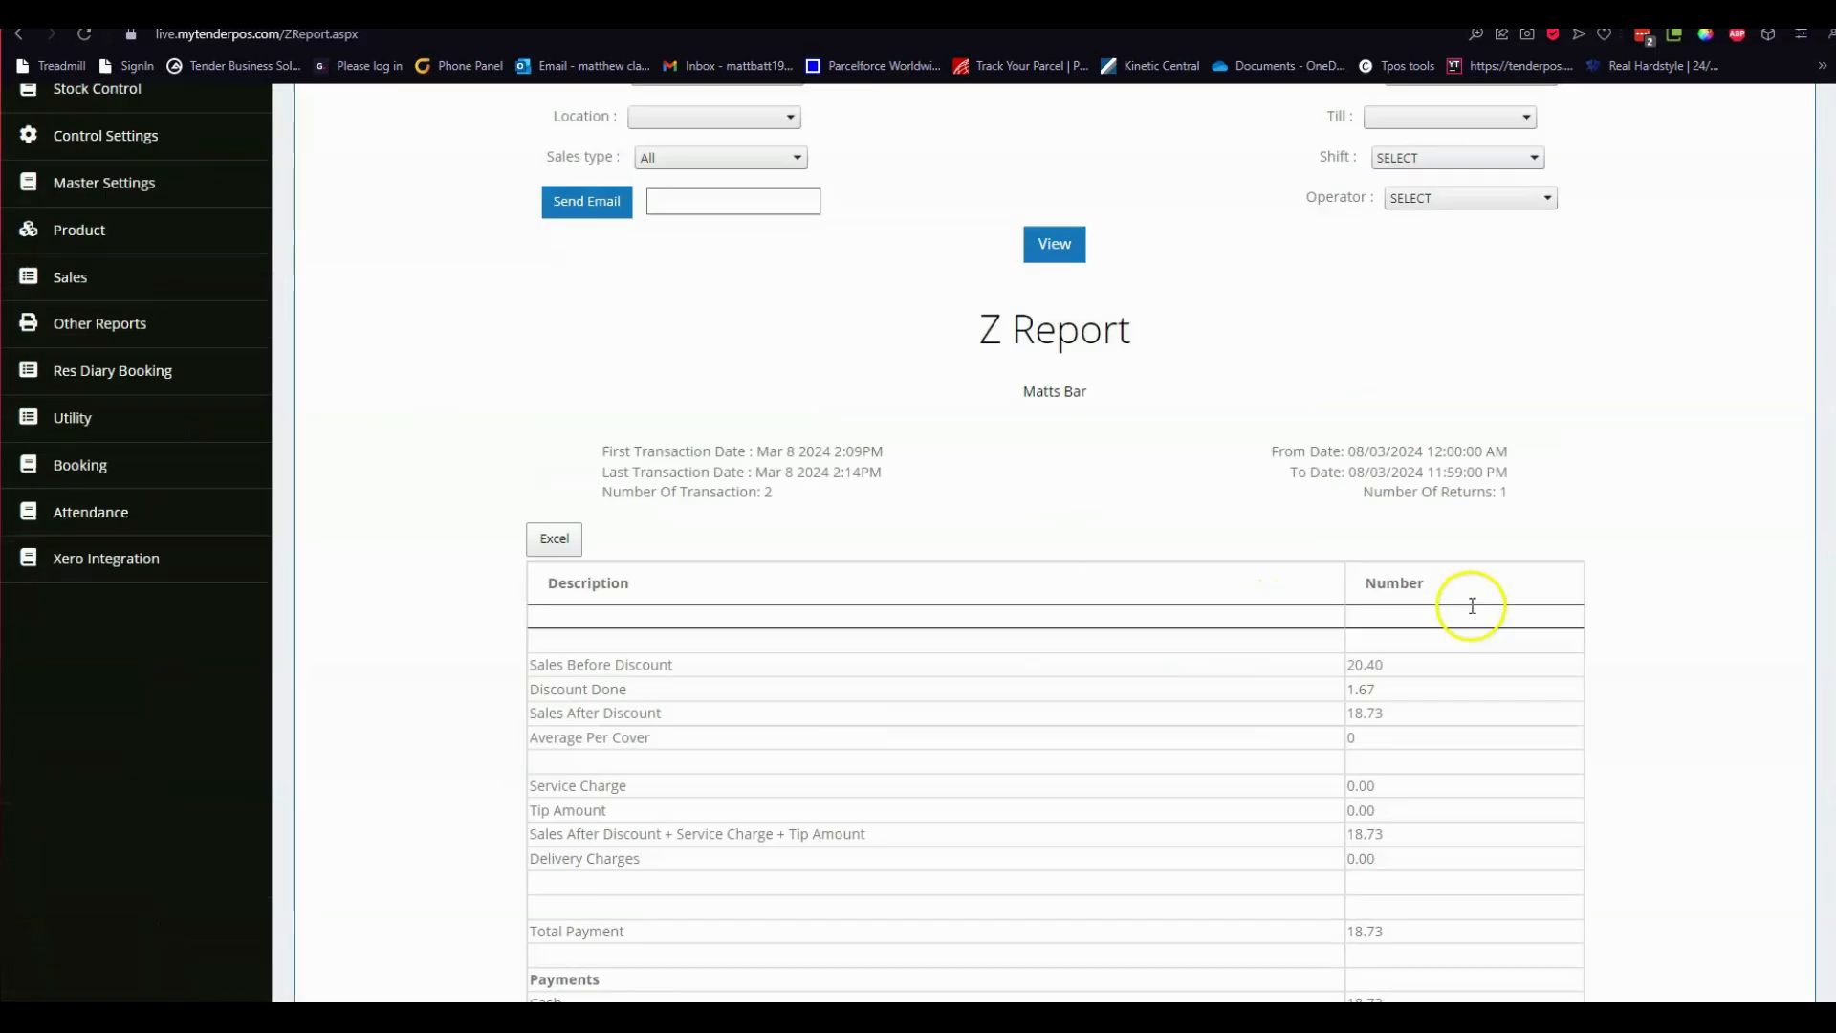
scroll(down, 3)
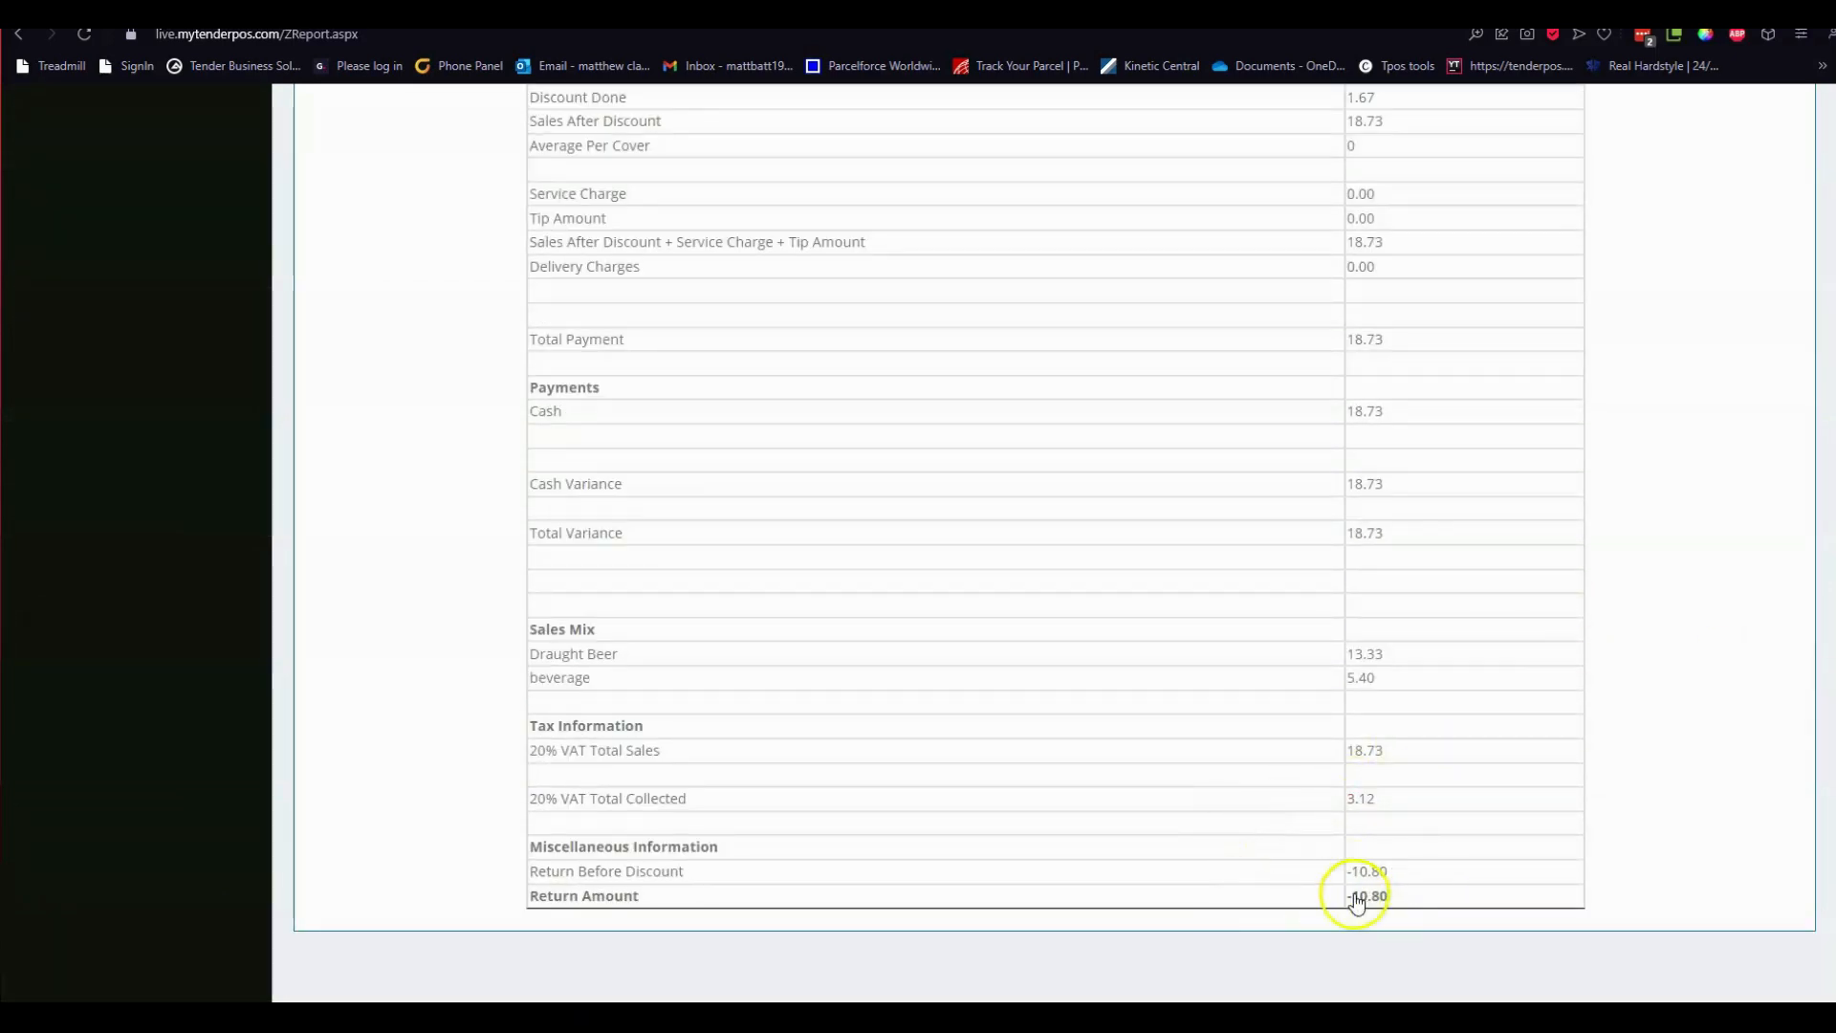
mouse_move(1449, 849)
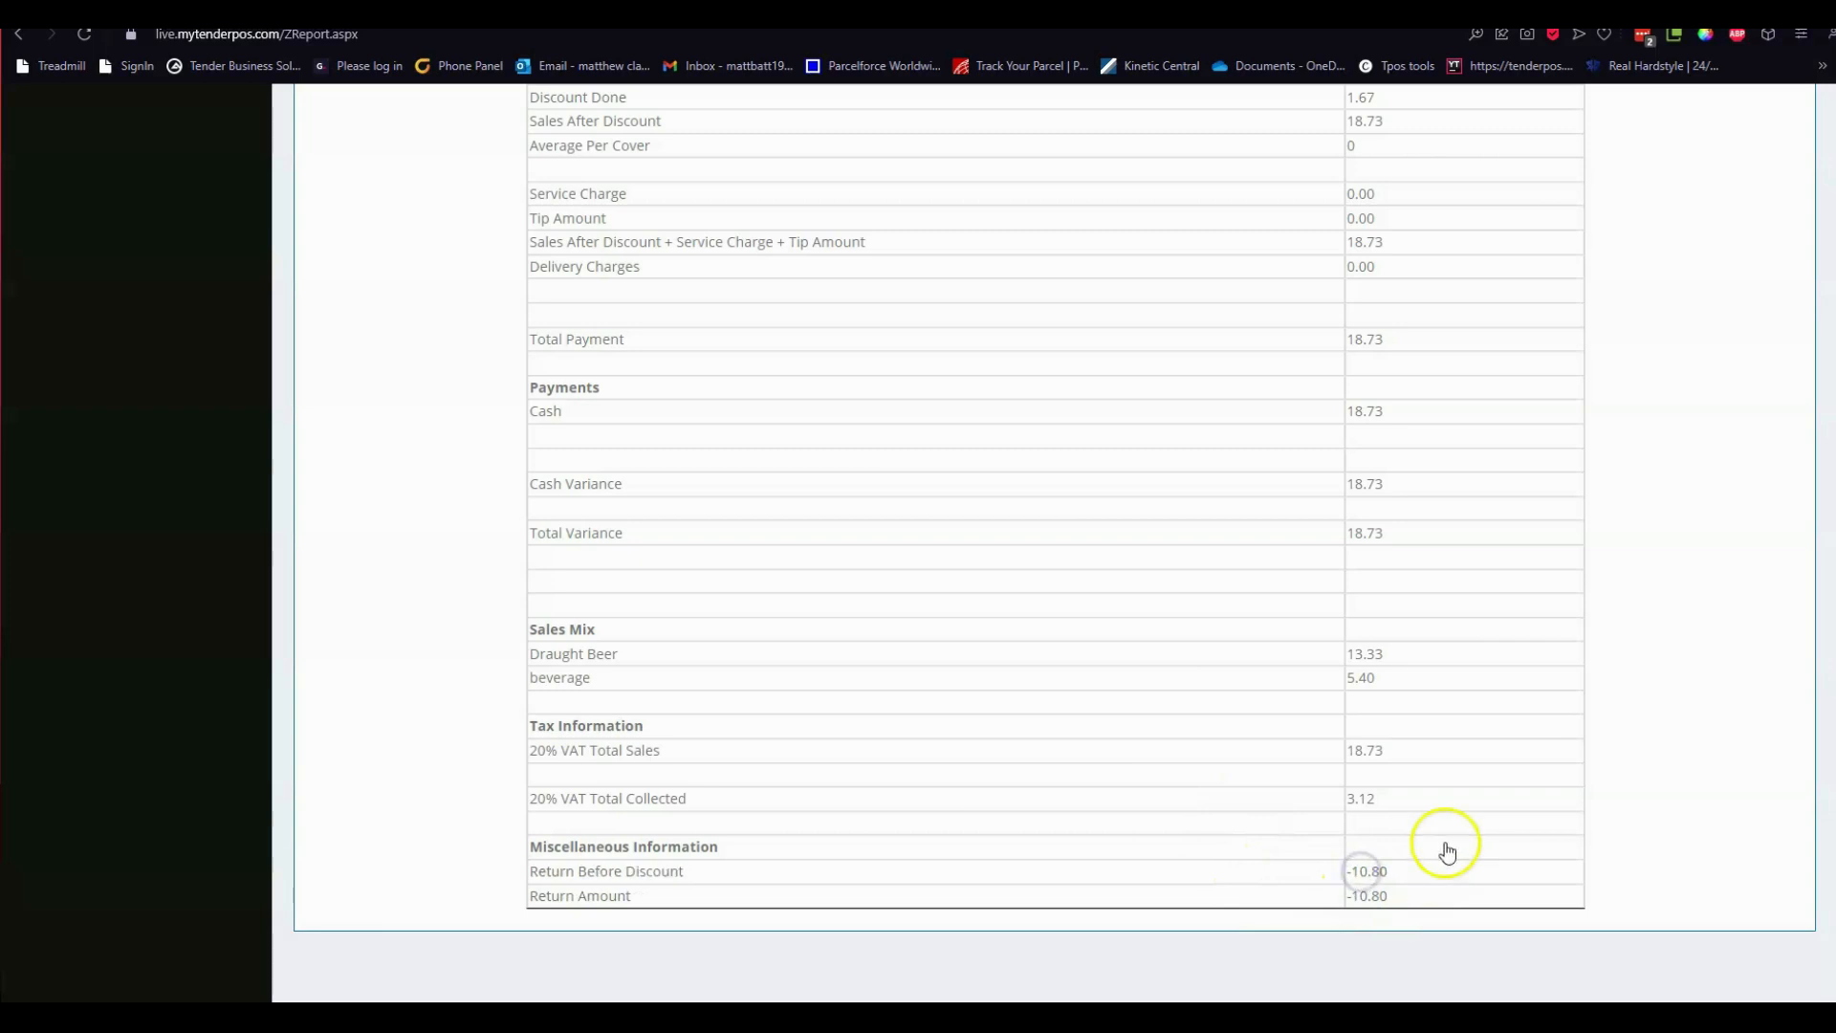
scroll(up, 3)
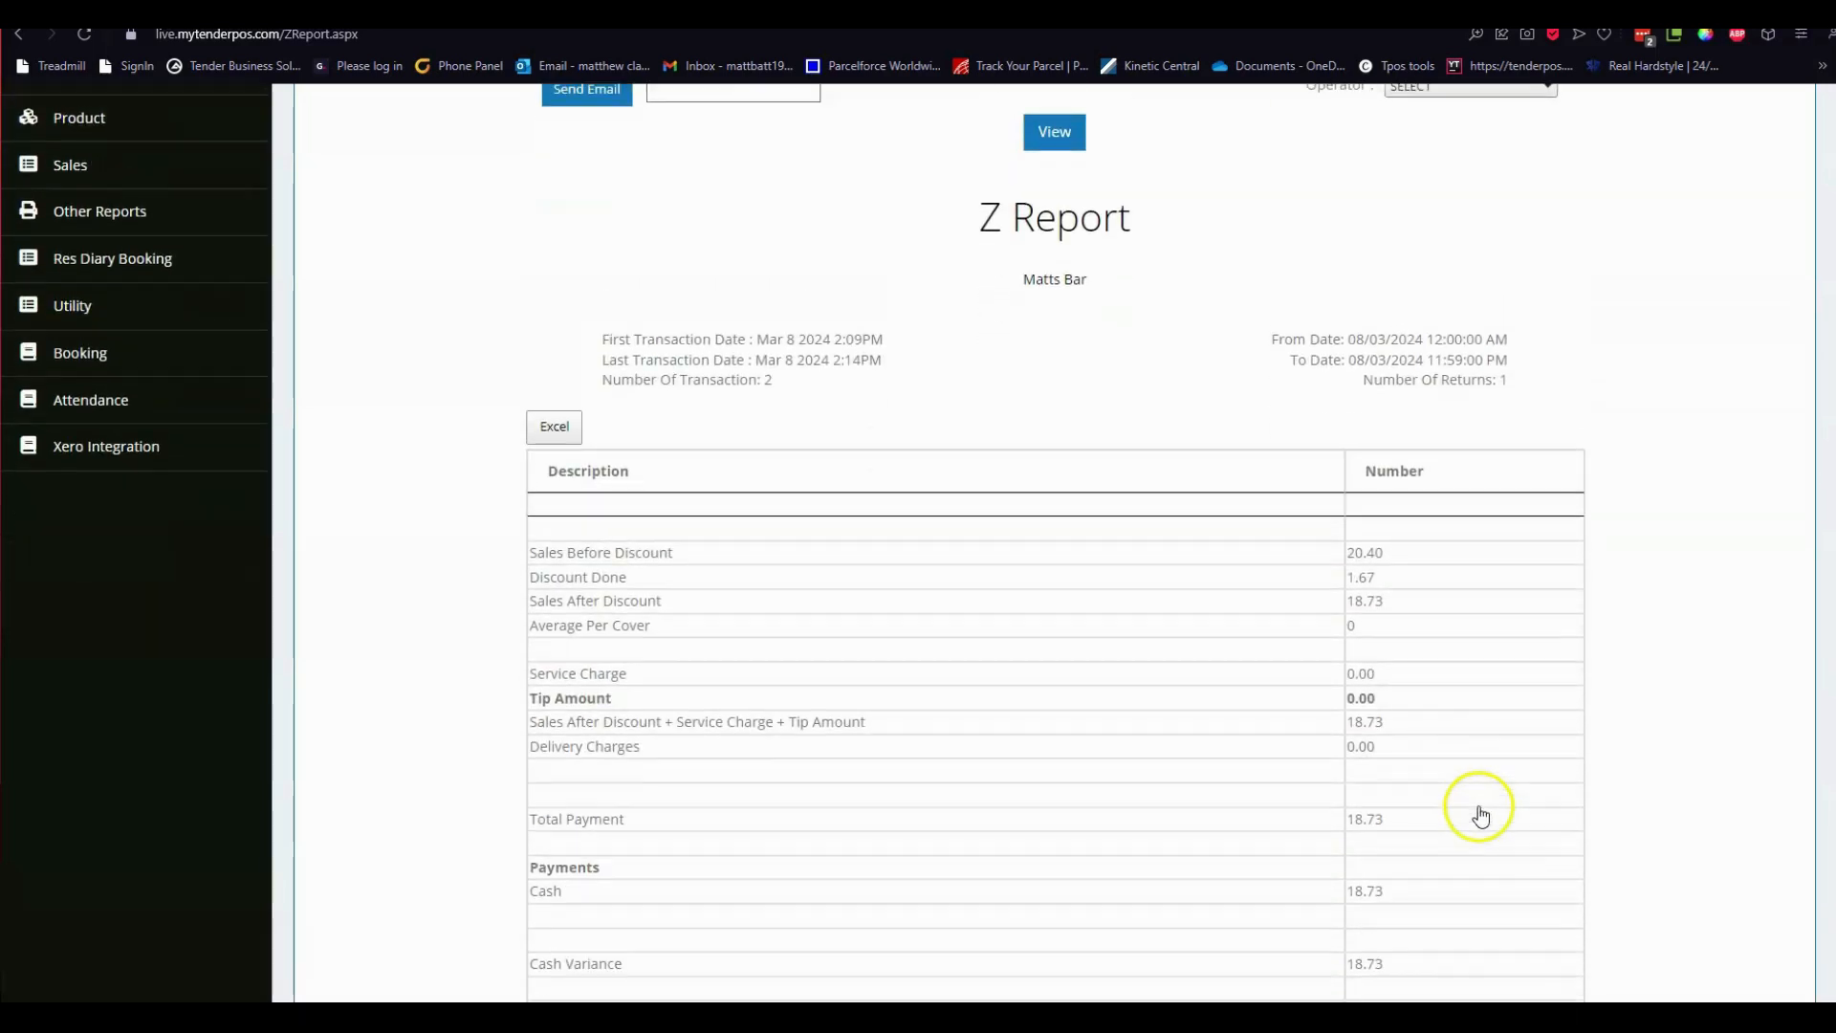
scroll(down, 3)
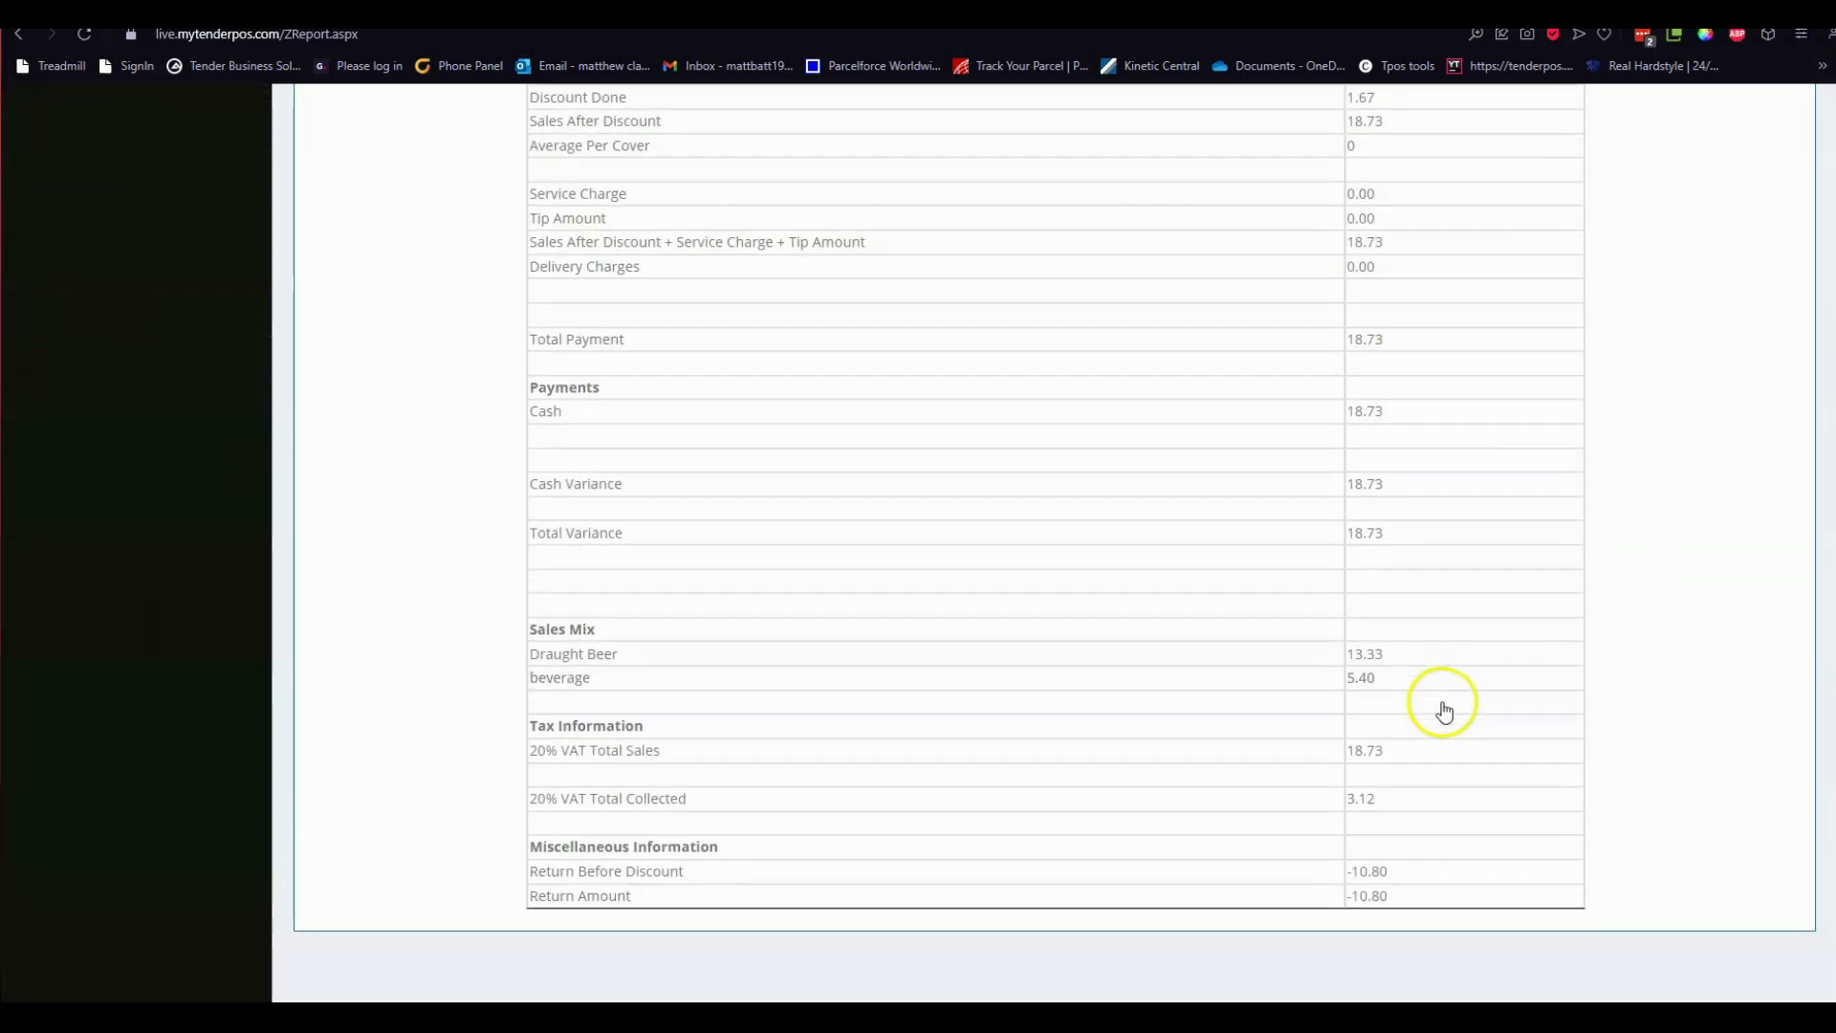
scroll(up, 3)
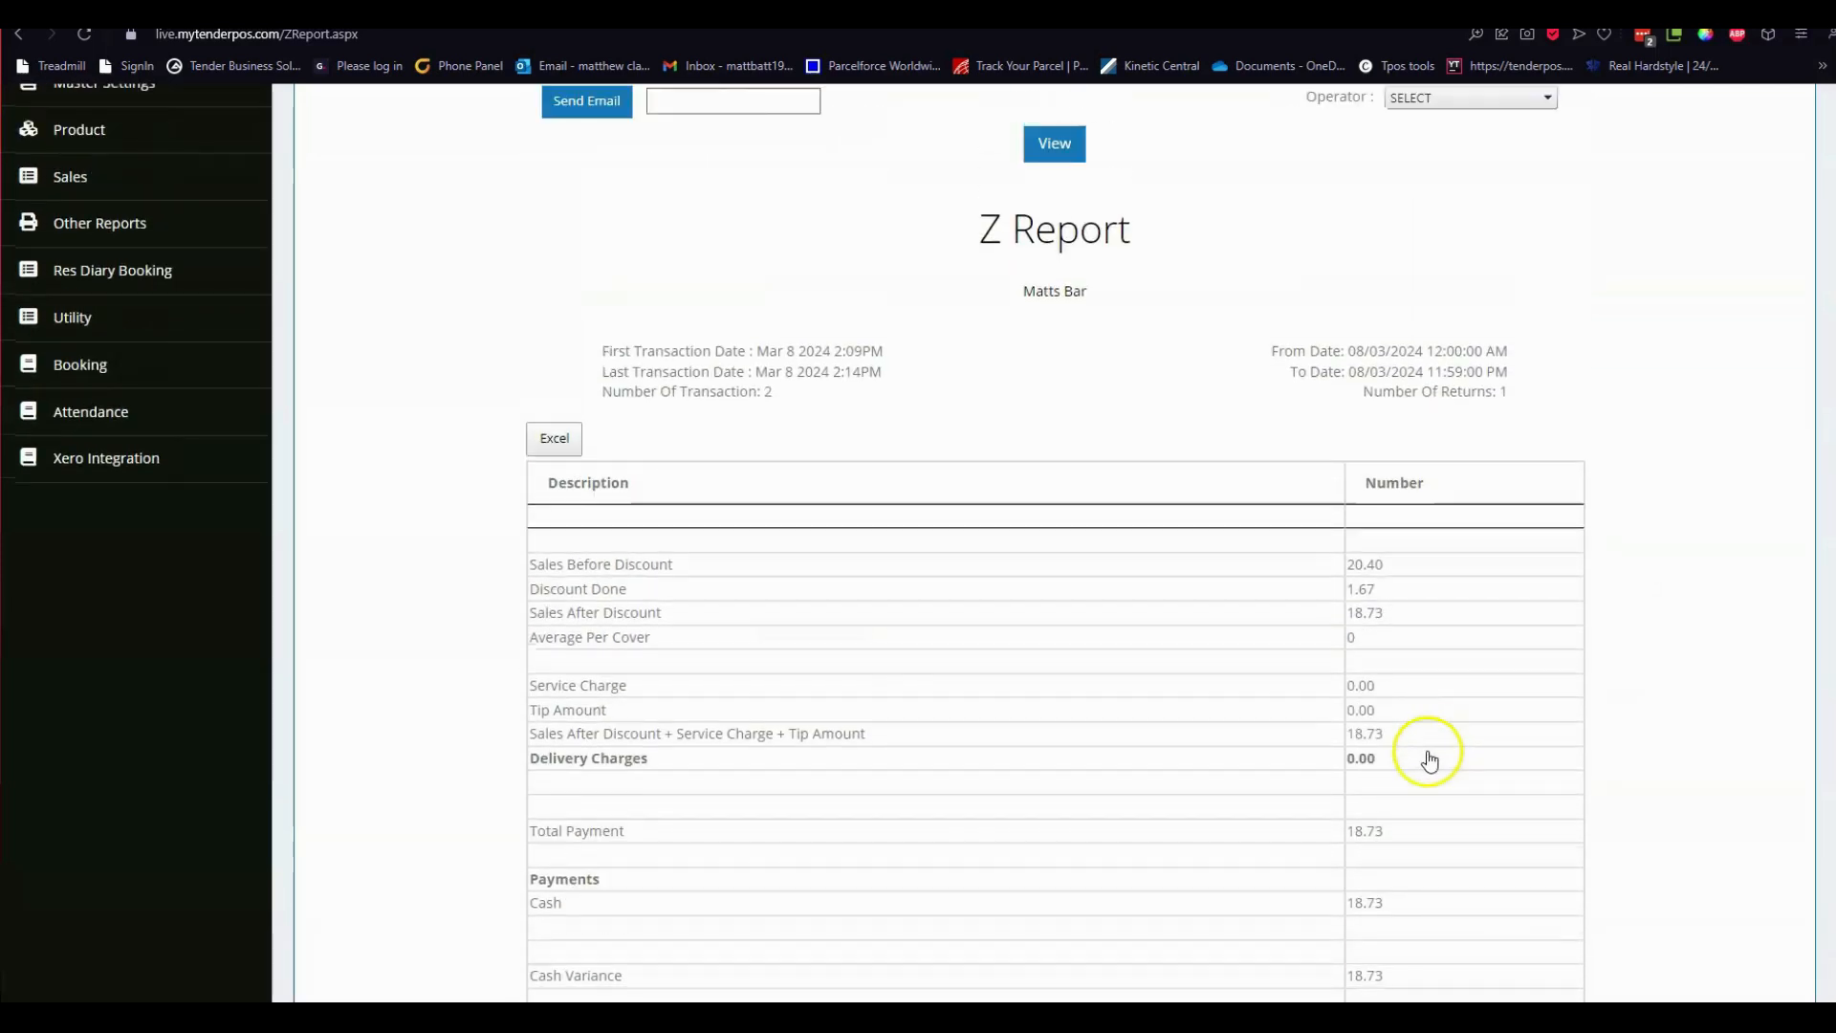